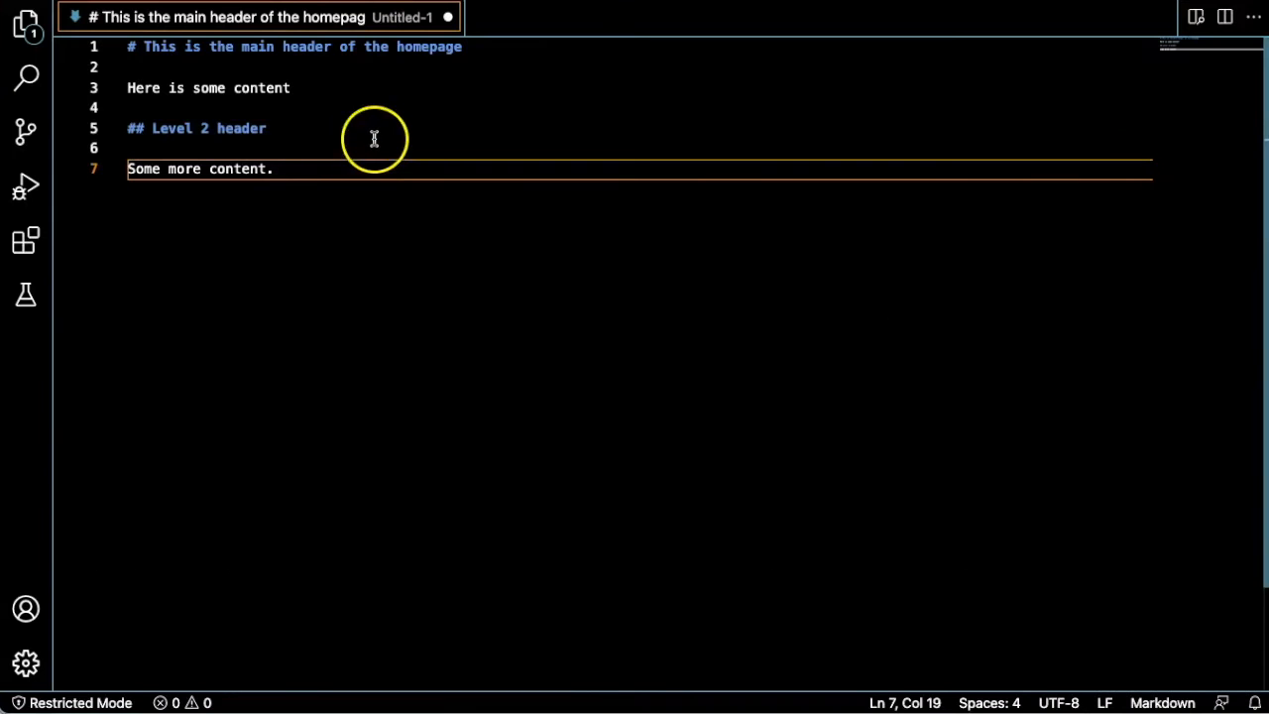
mouse_move(291, 175)
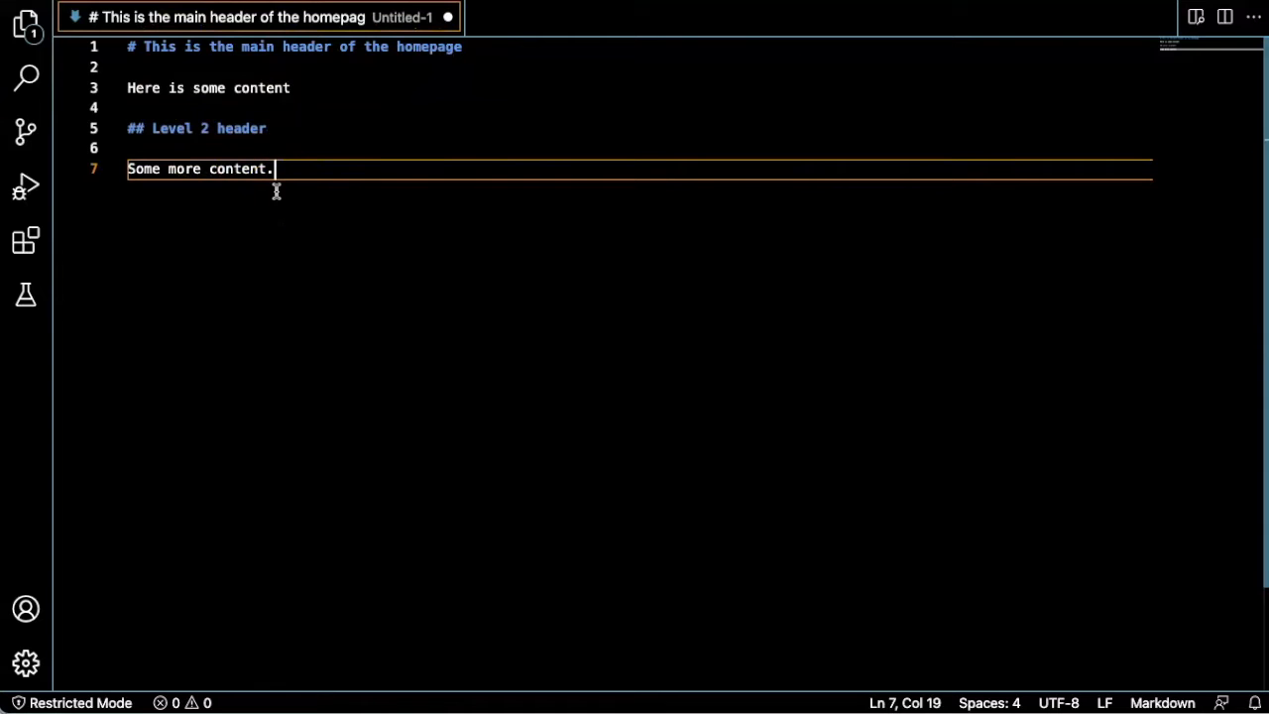
mouse_move(263, 96)
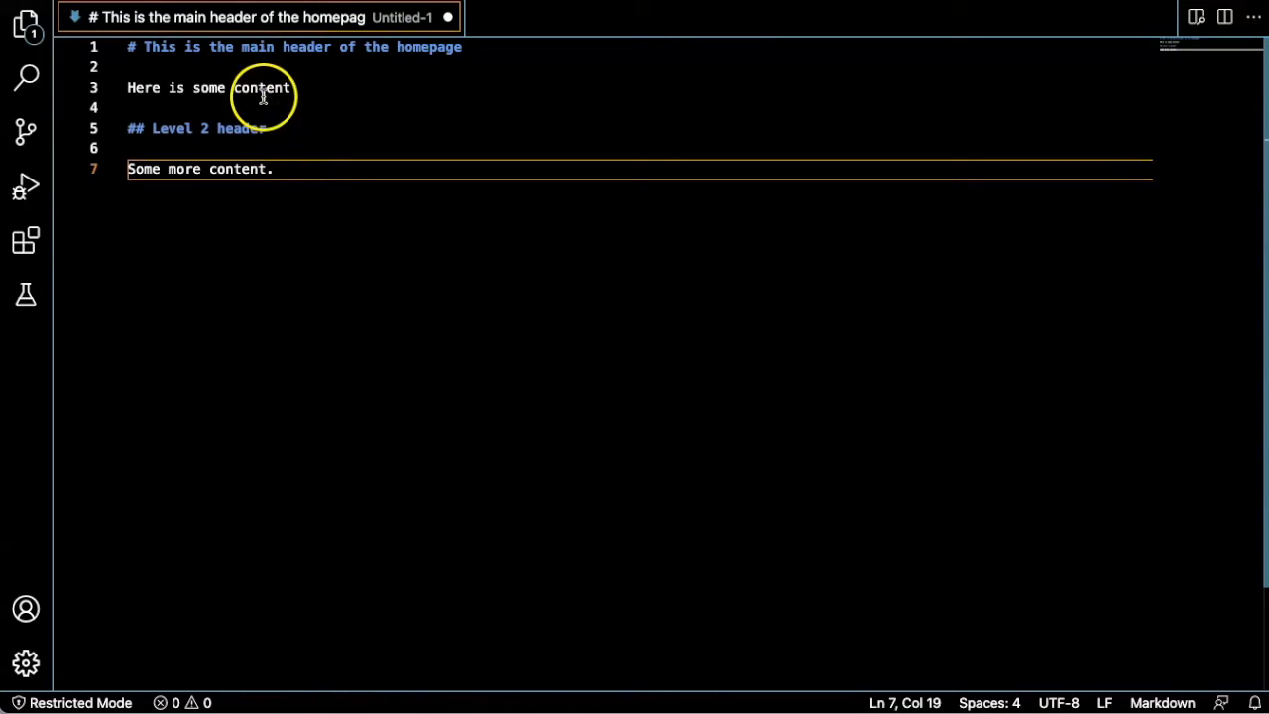
mouse_move(246, 124)
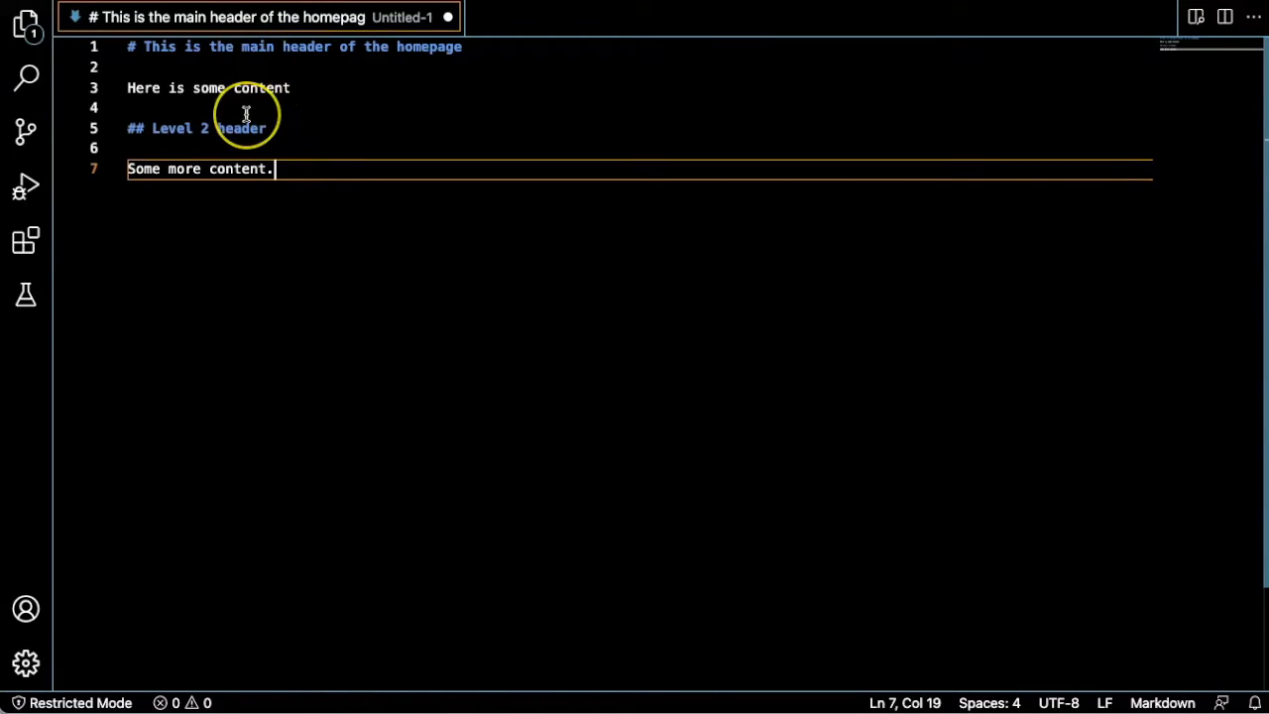
mouse_move(340, 432)
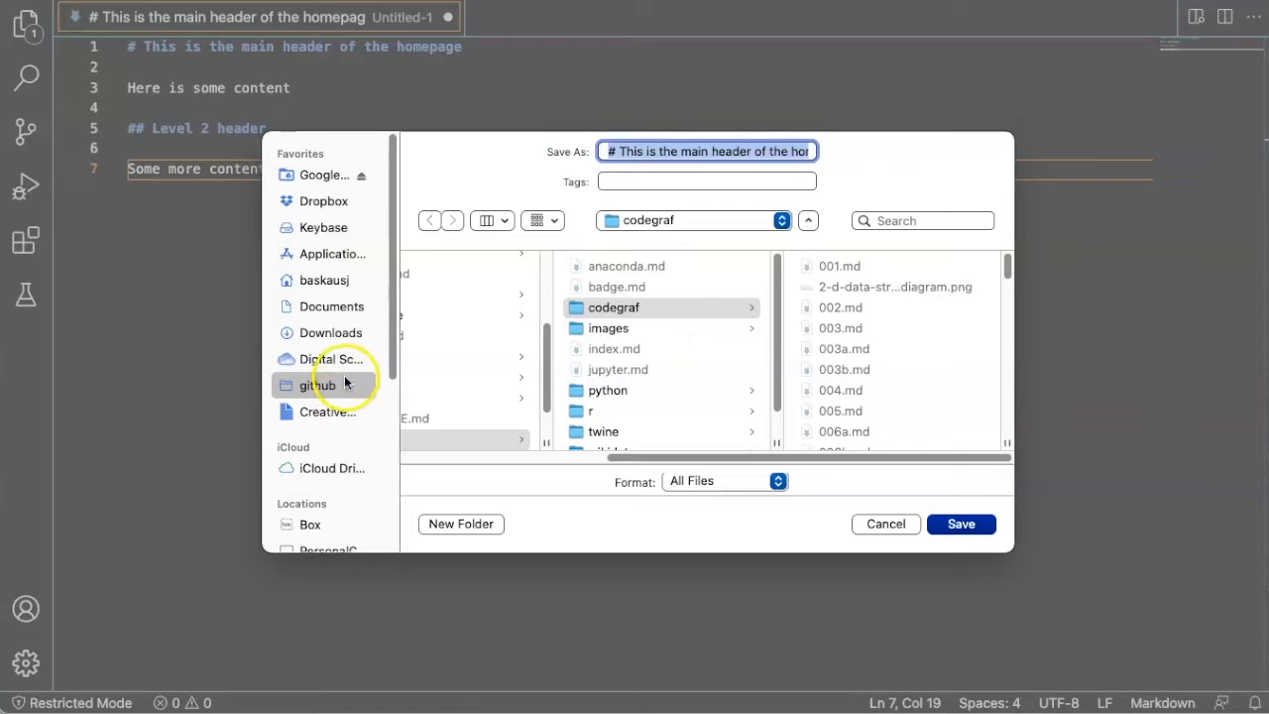
Step: Save the draft as index.md in a new docs folder under github/test_website
click(469, 340)
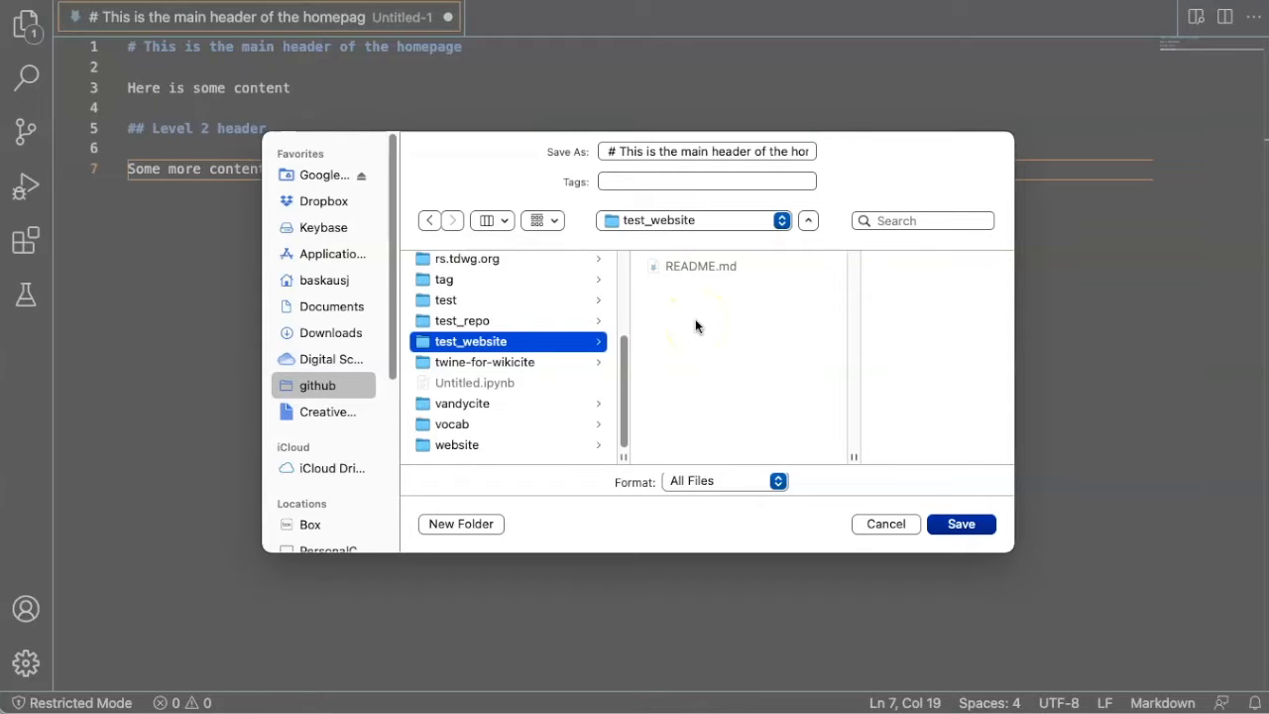
mouse_move(461, 518)
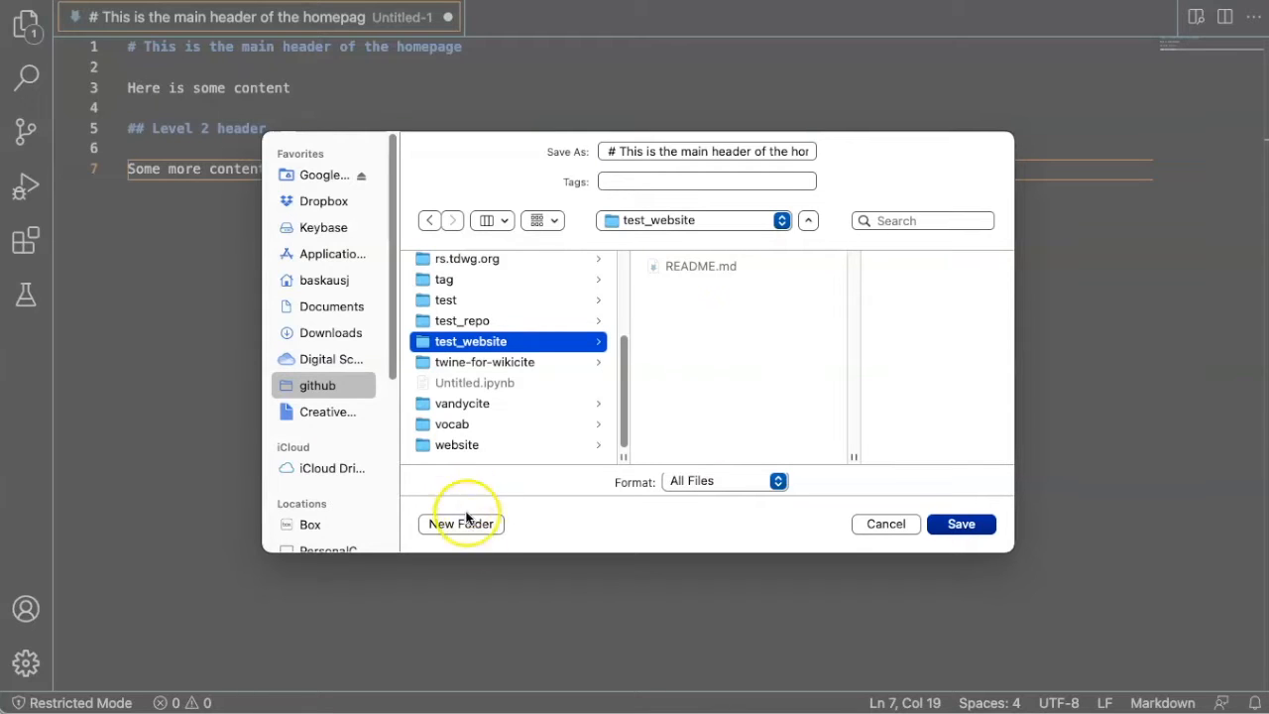
click(459, 524)
text(index.md)
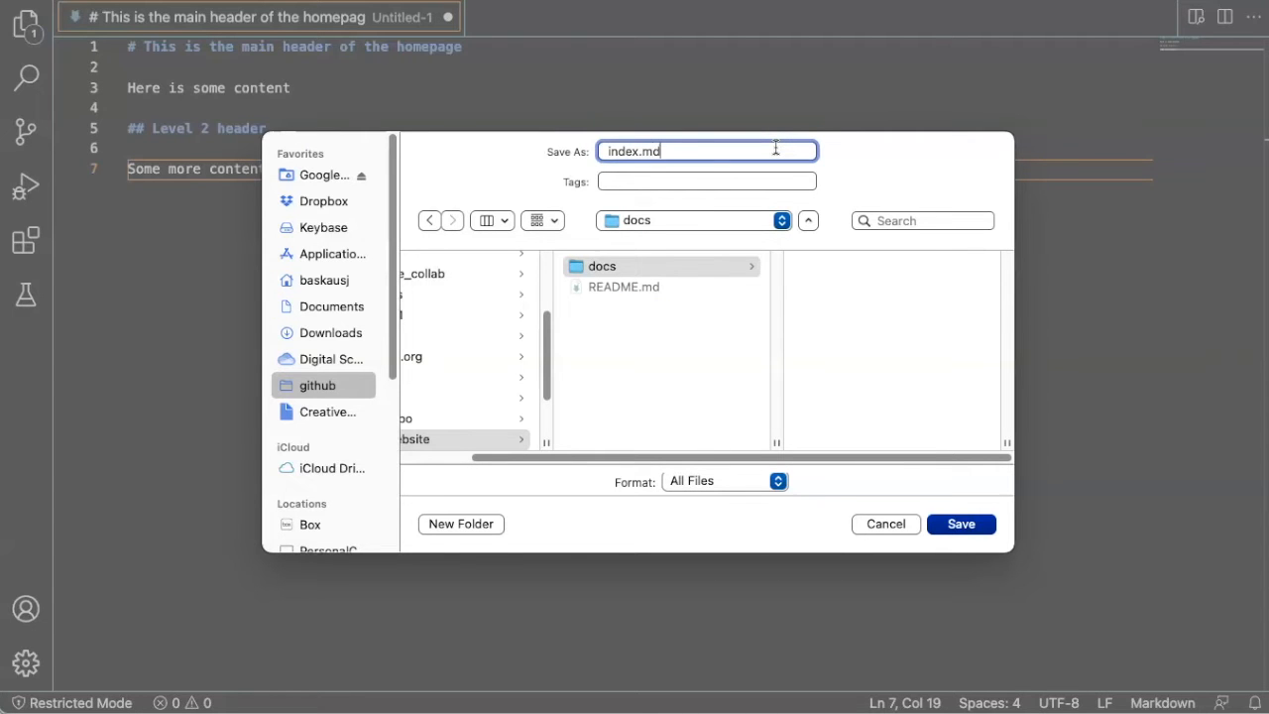
click(959, 524)
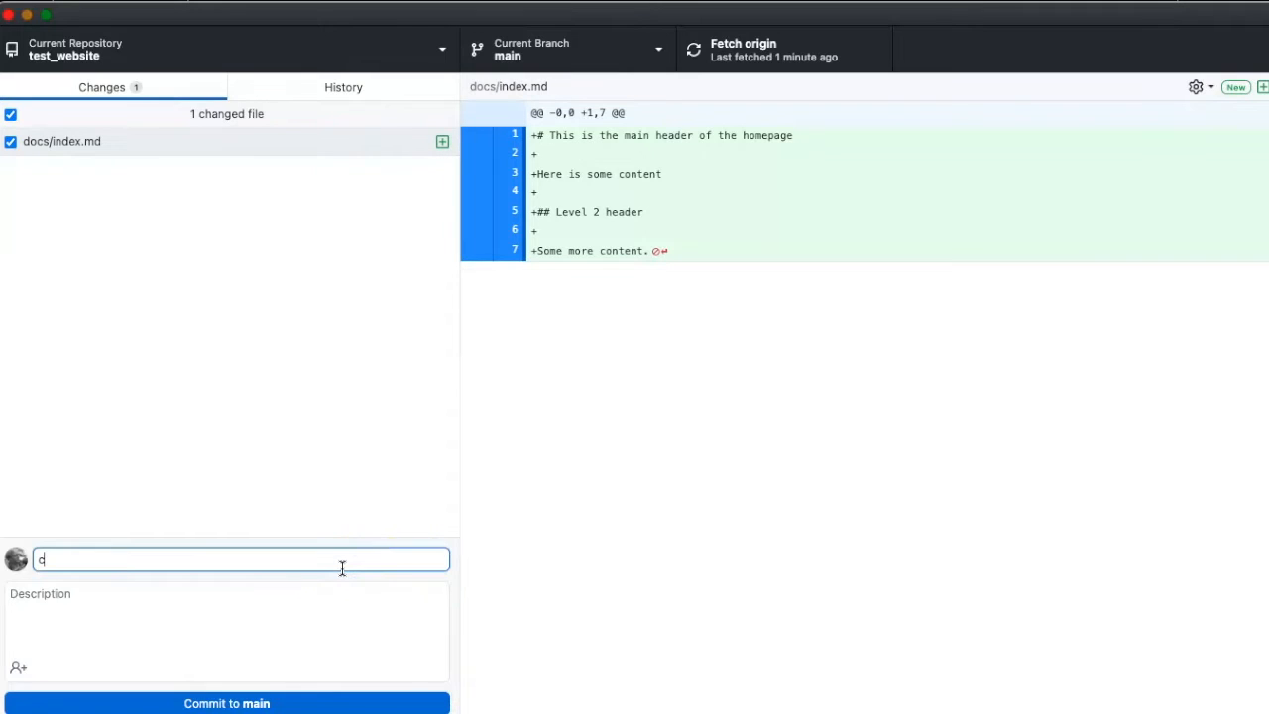
Step: Commit docs/index.md to main as 'Create home page' and push to origin
text(Create home page)
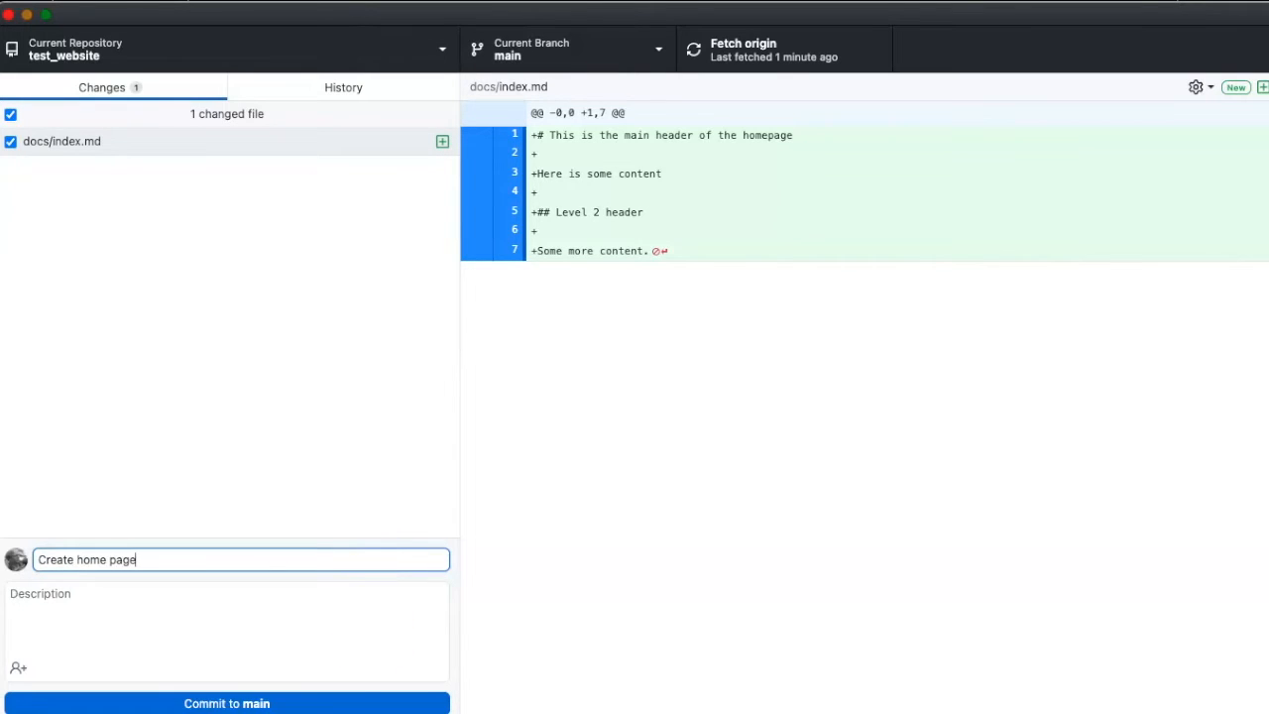
click(226, 703)
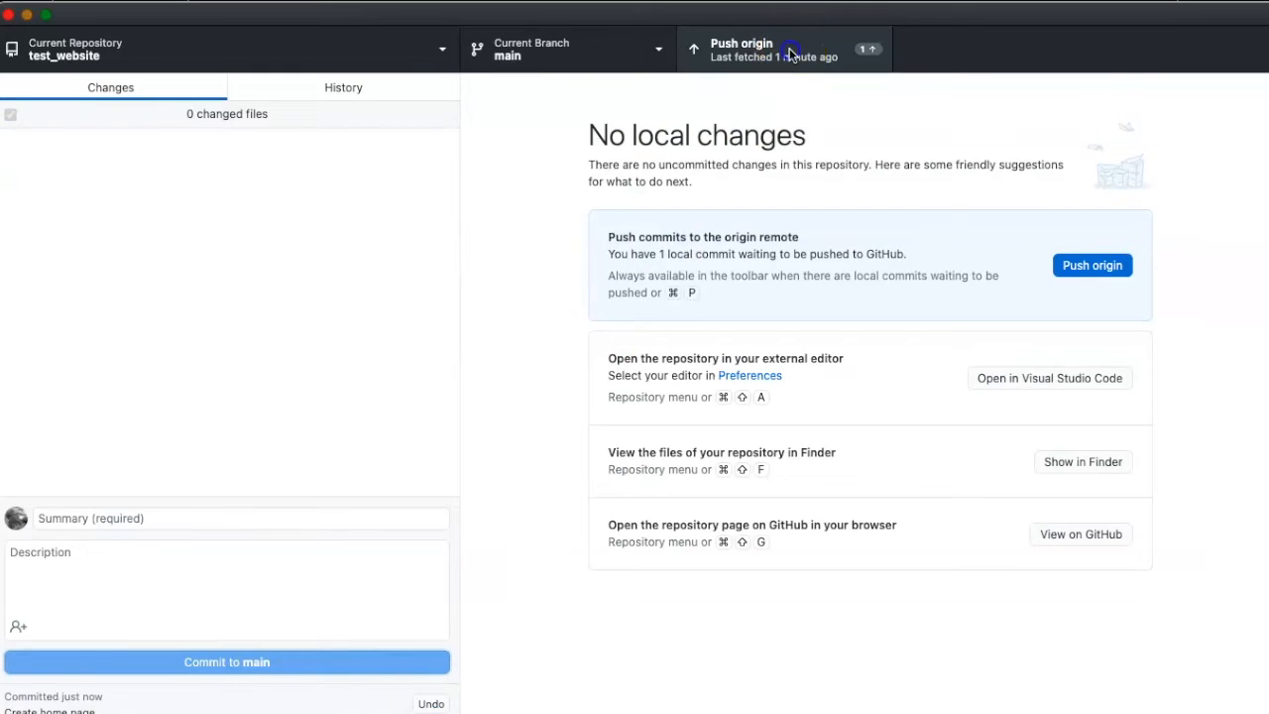
click(782, 49)
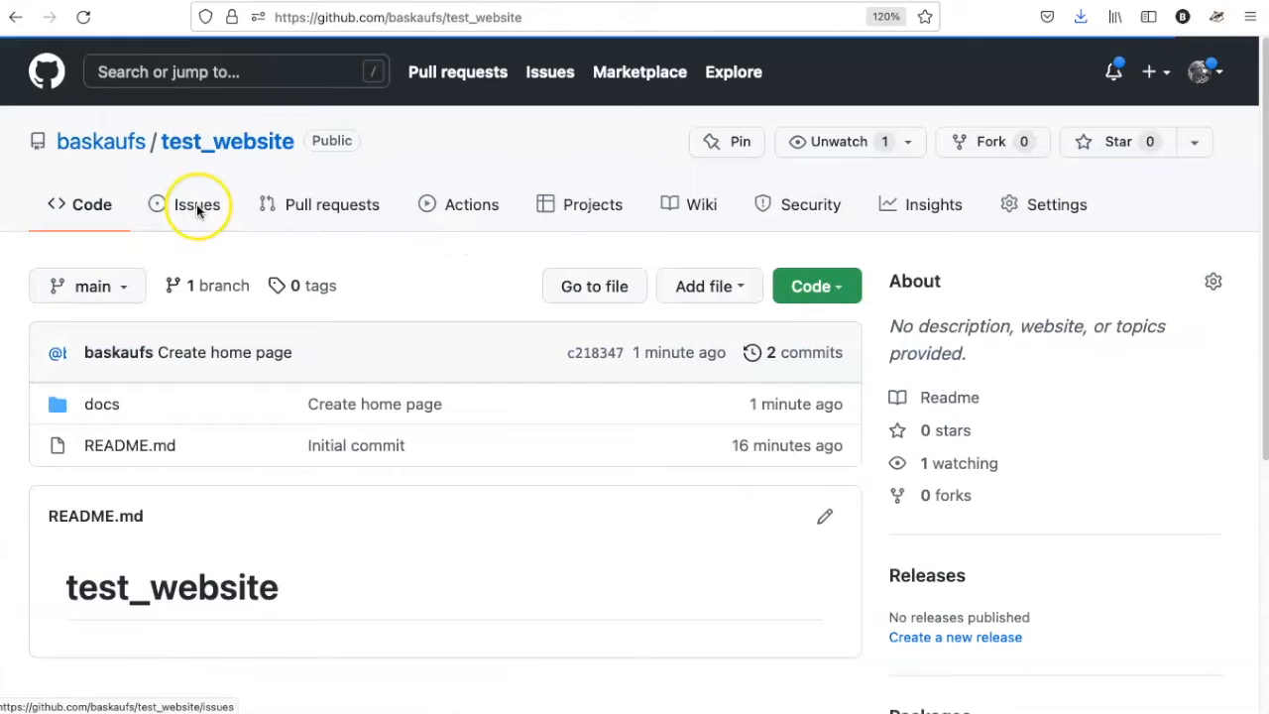
mouse_move(528, 444)
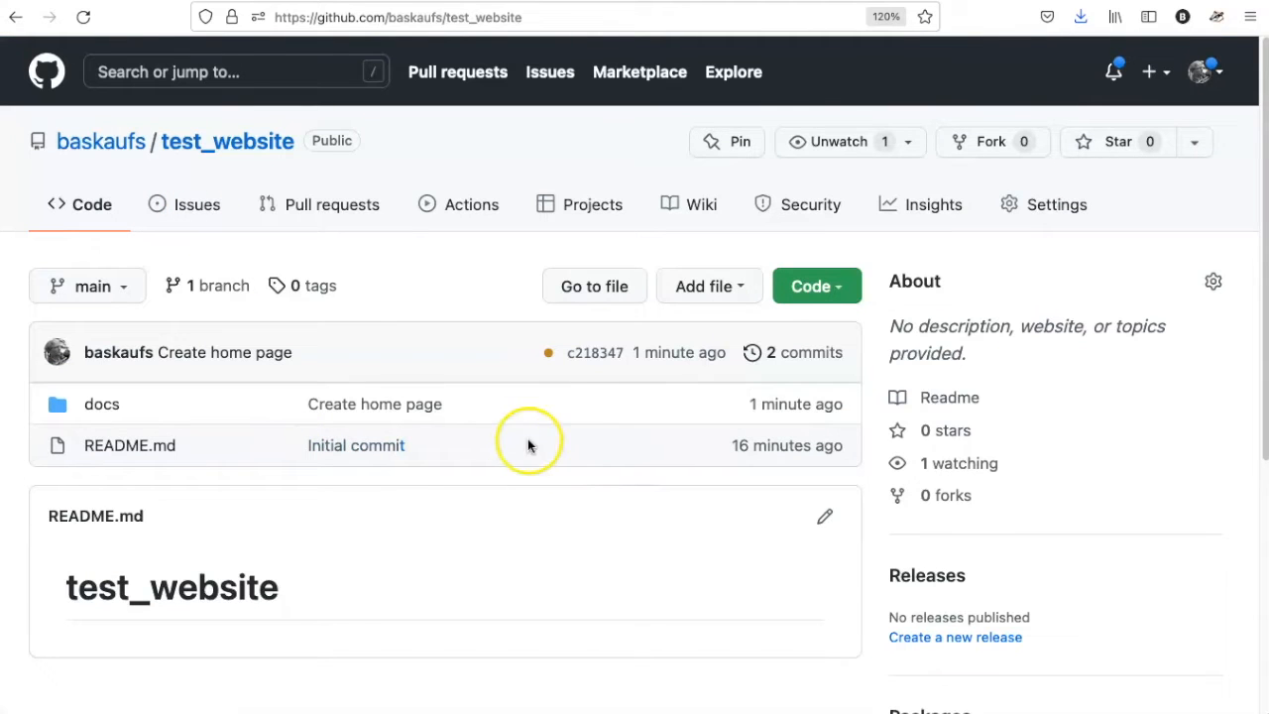
mouse_move(102, 404)
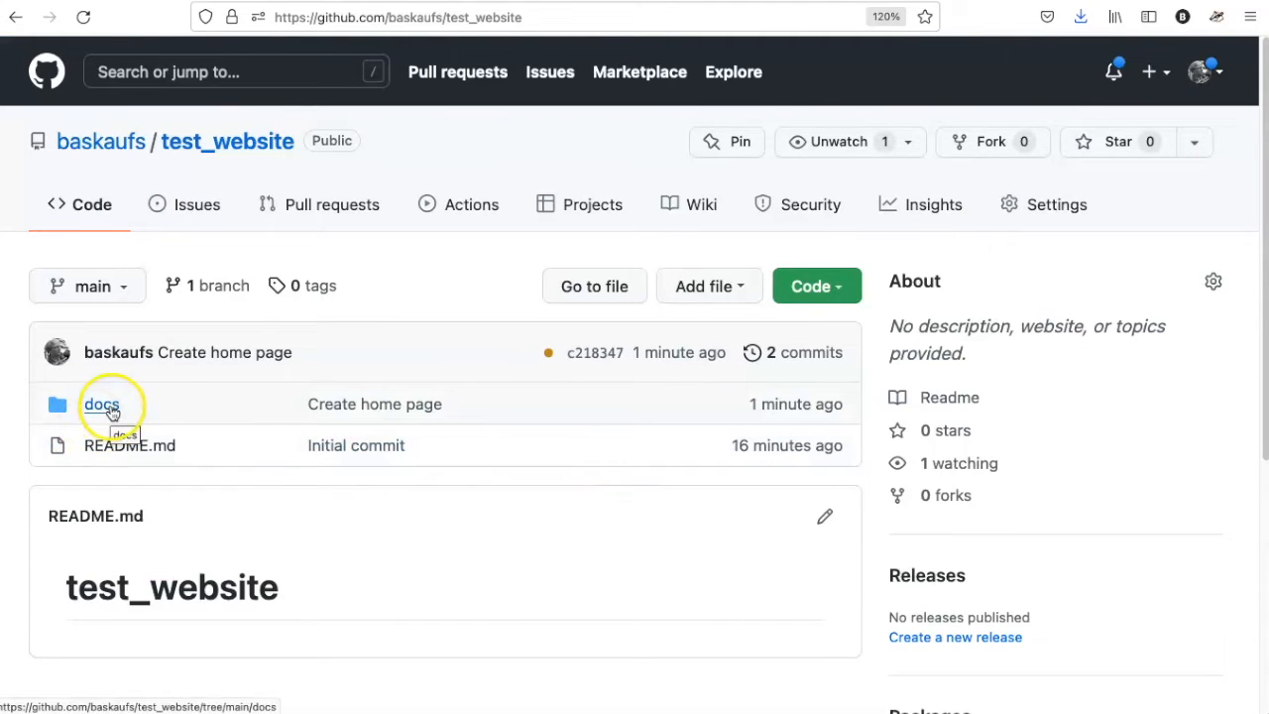
Step: Browse into the docs folder on GitHub and view the rendered index.md
click(101, 403)
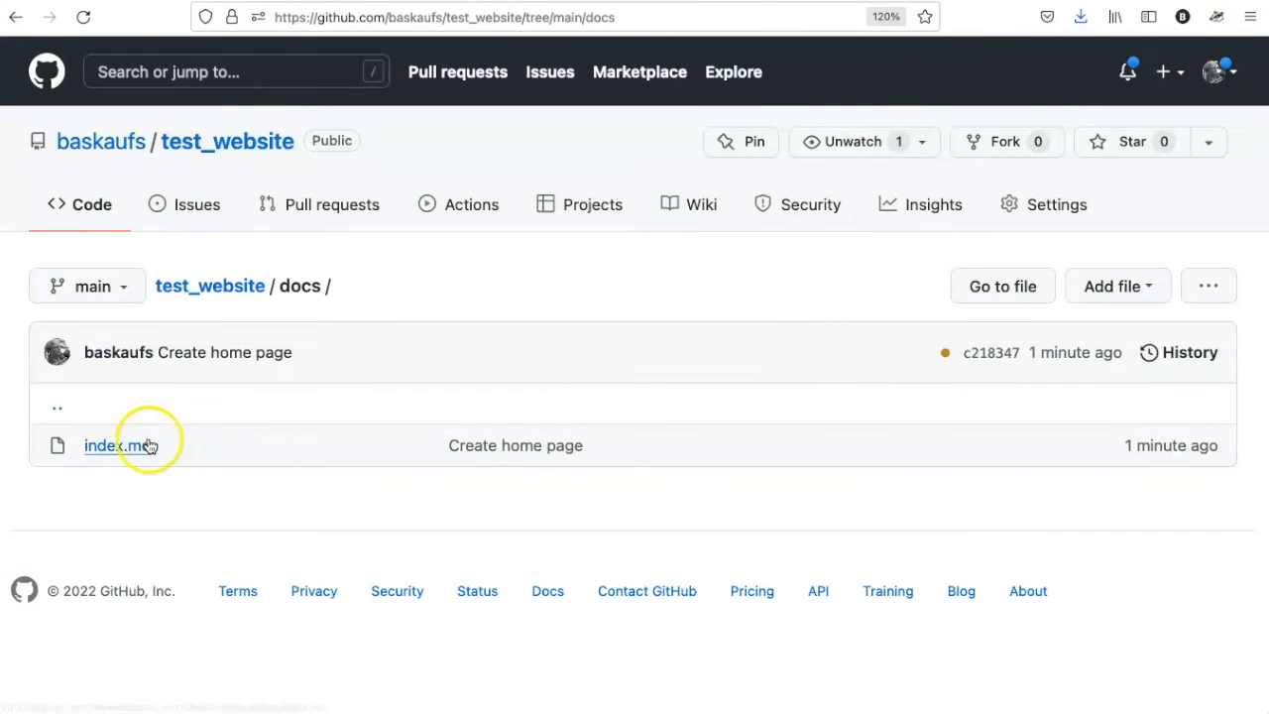
click(112, 445)
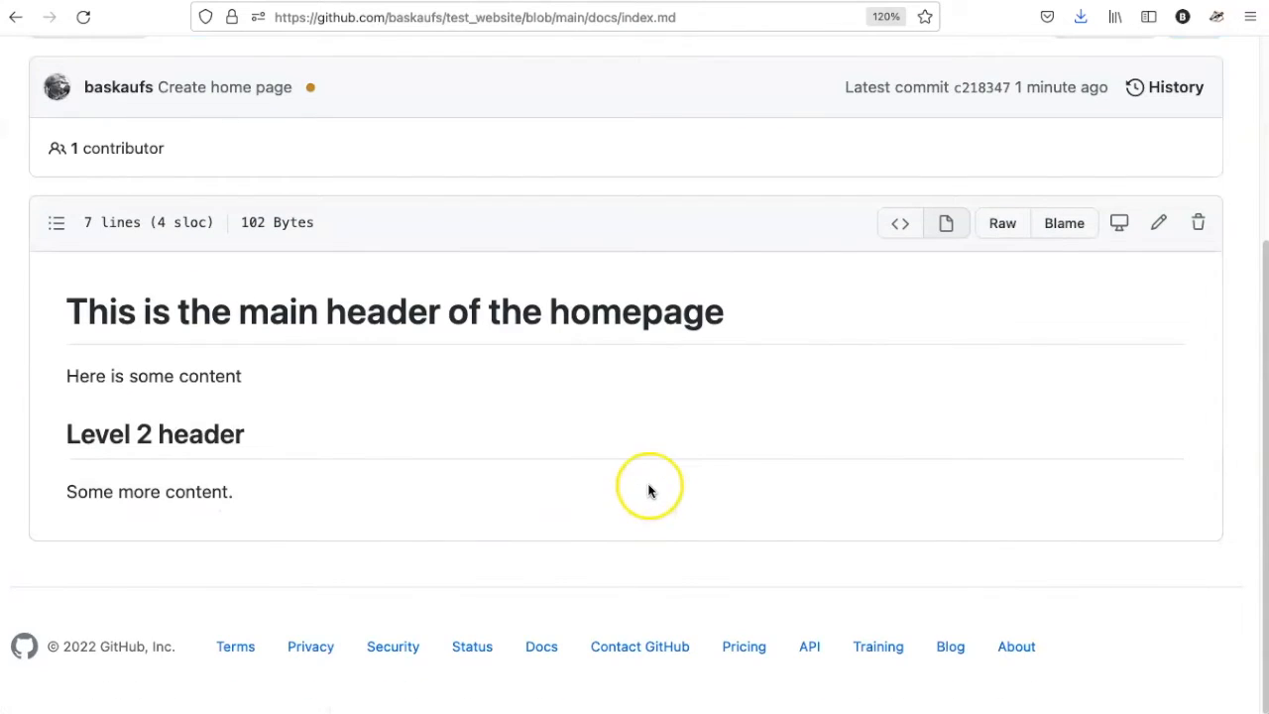
scroll(up, 3)
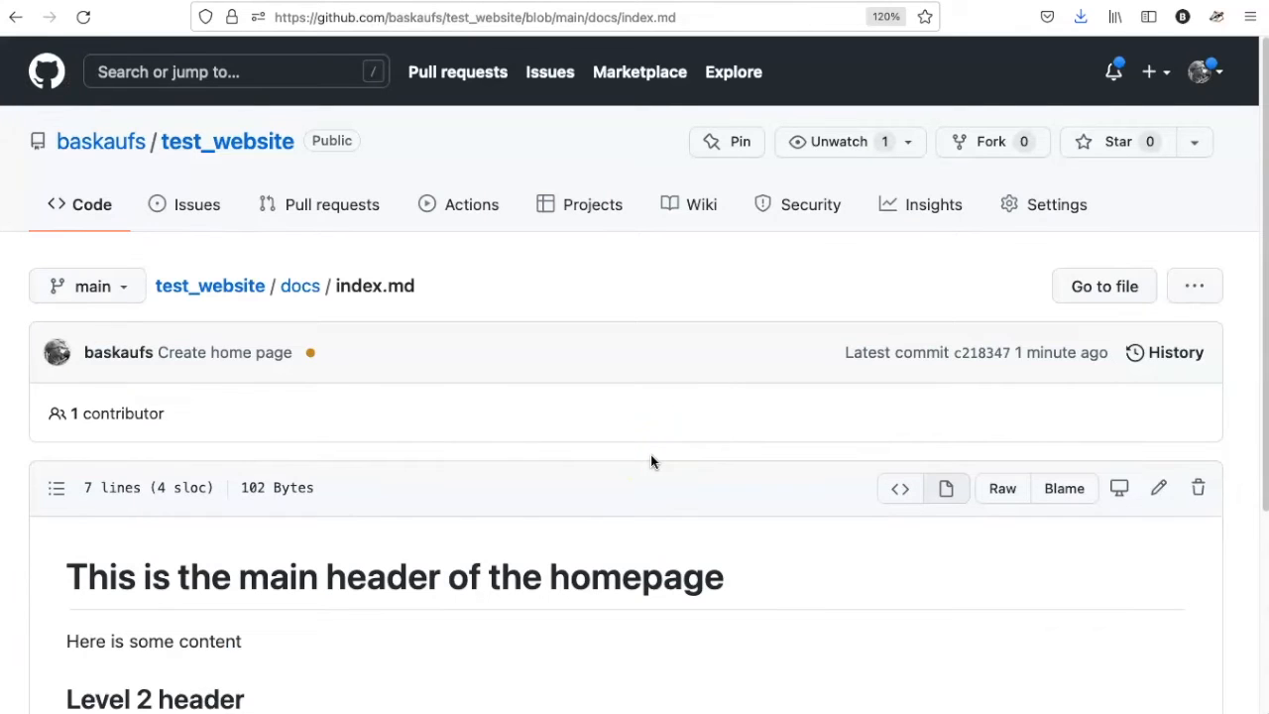
Step: Open the repository's Pages settings and visit the published baskaufs.github.io/test_website site
click(1056, 204)
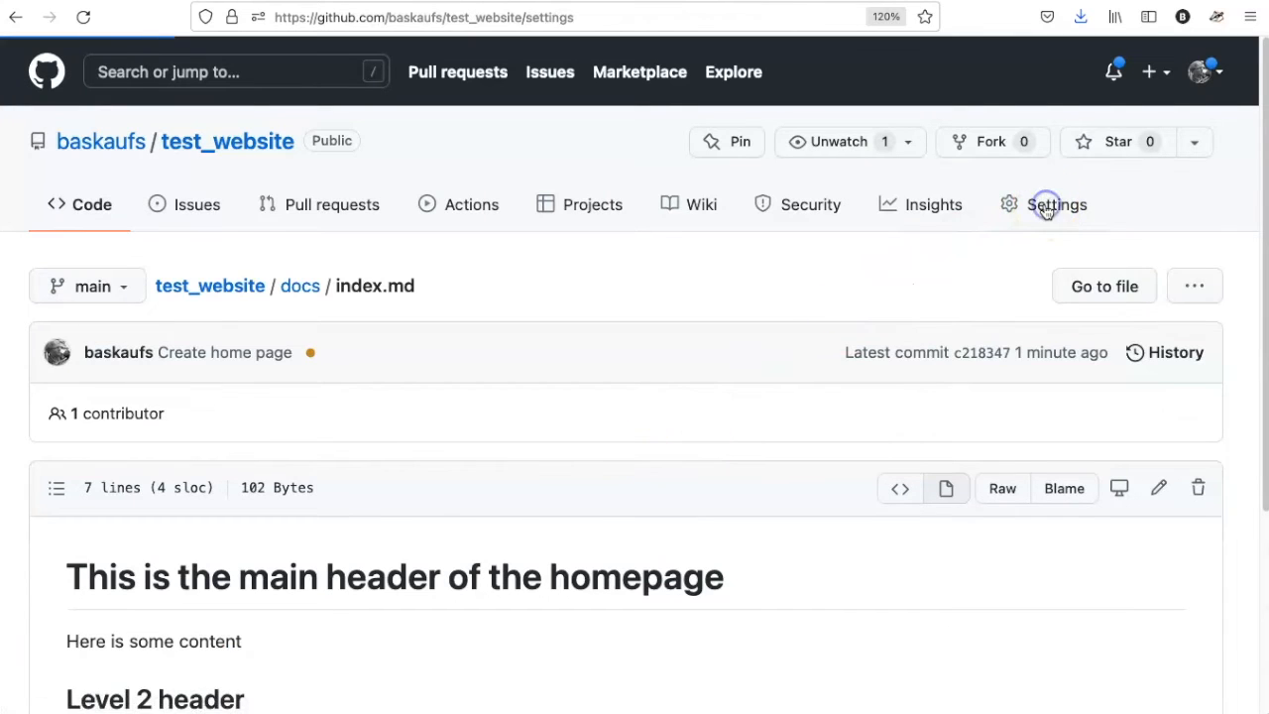
click(1055, 204)
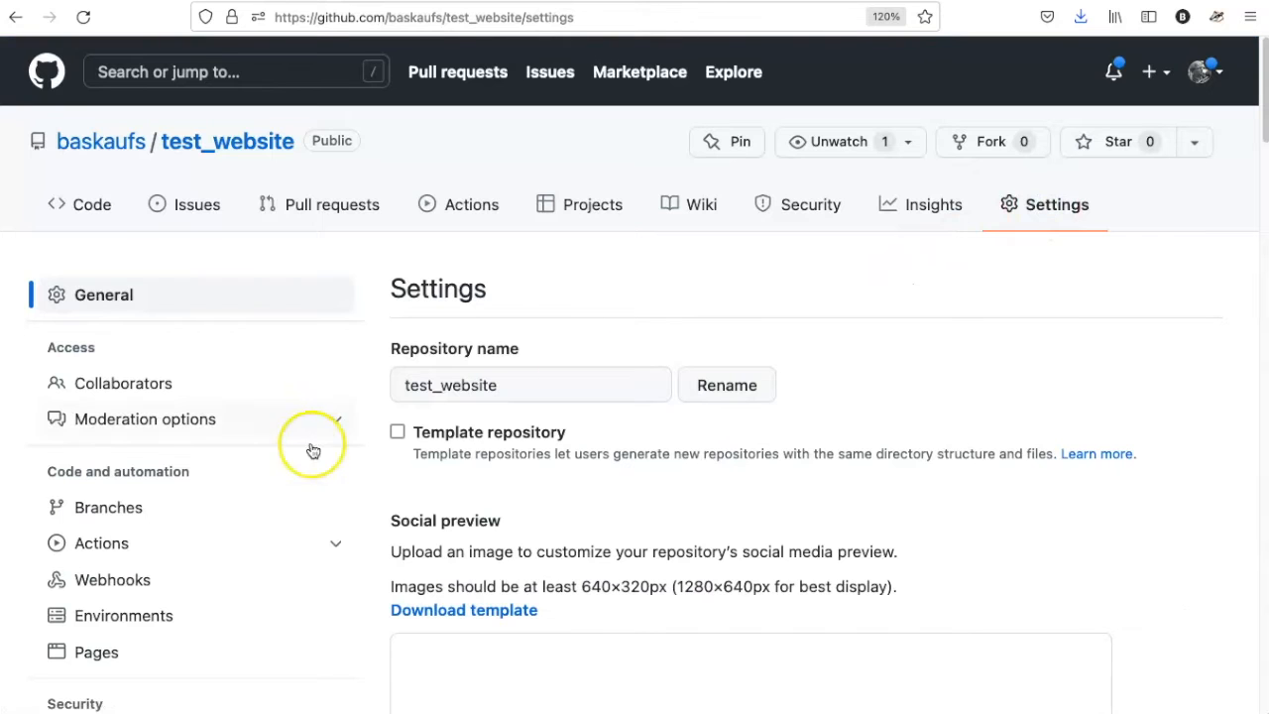
scroll(down, 3)
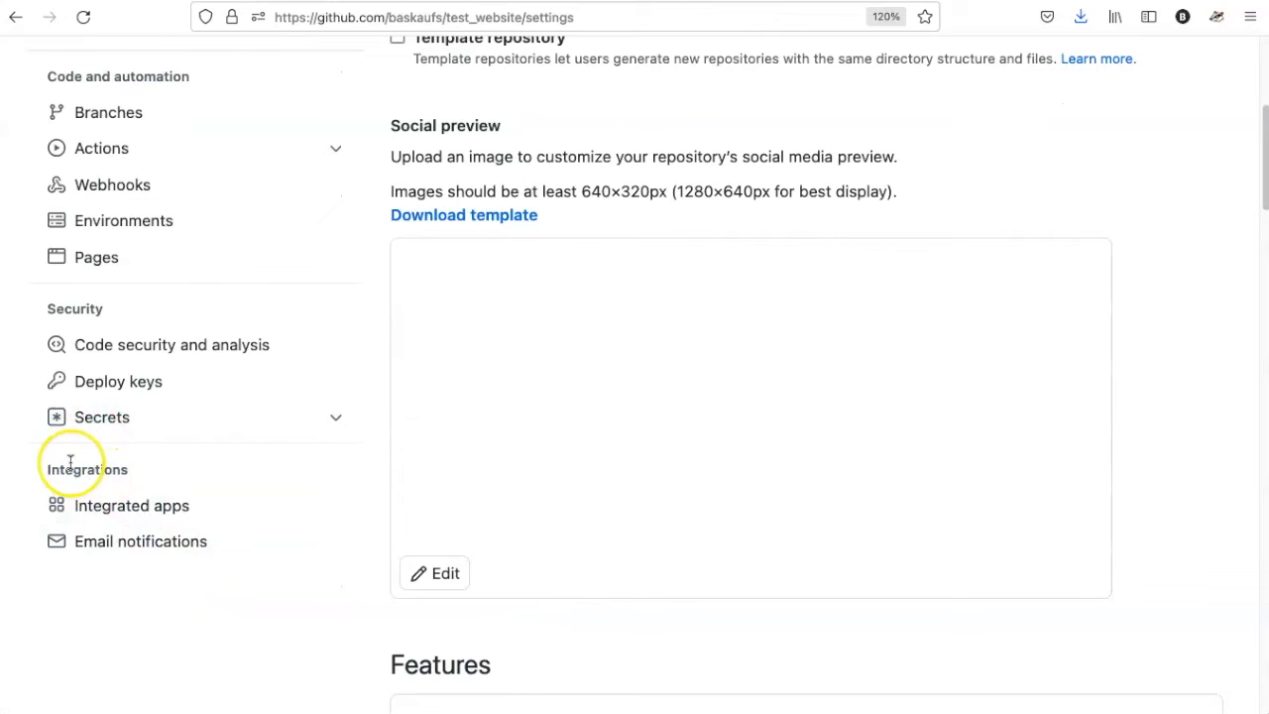
click(96, 257)
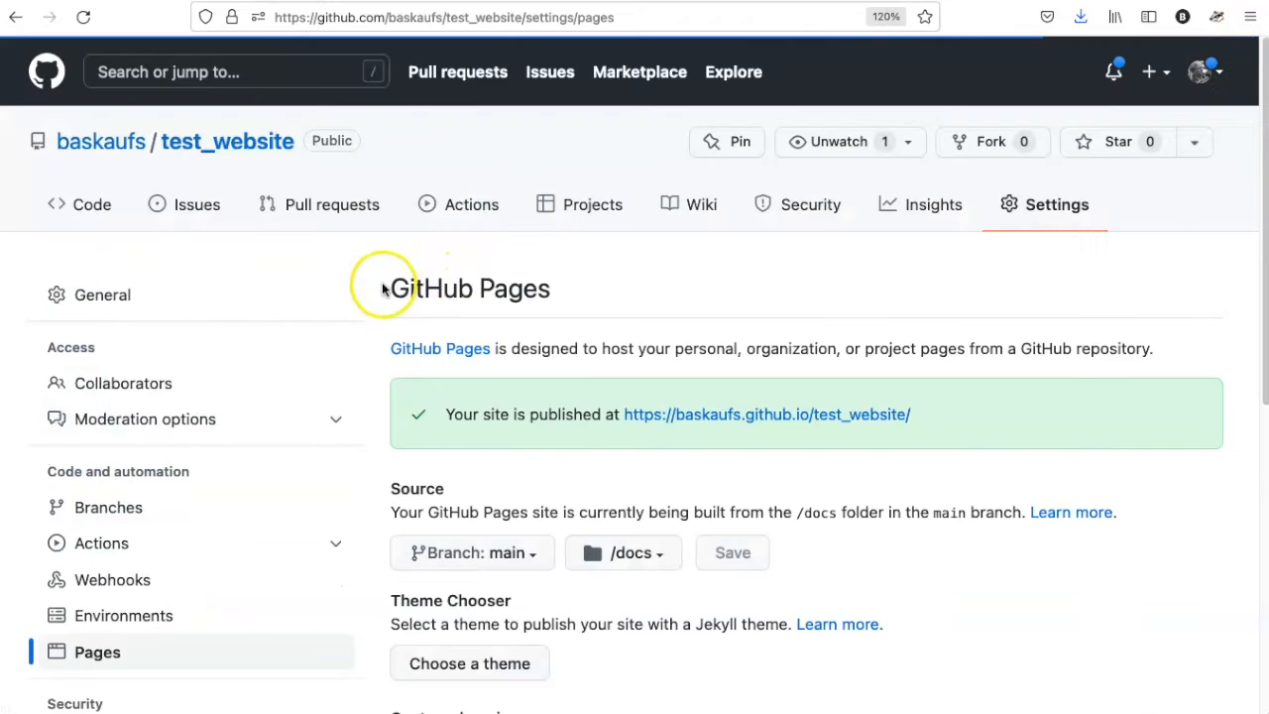
mouse_move(572, 406)
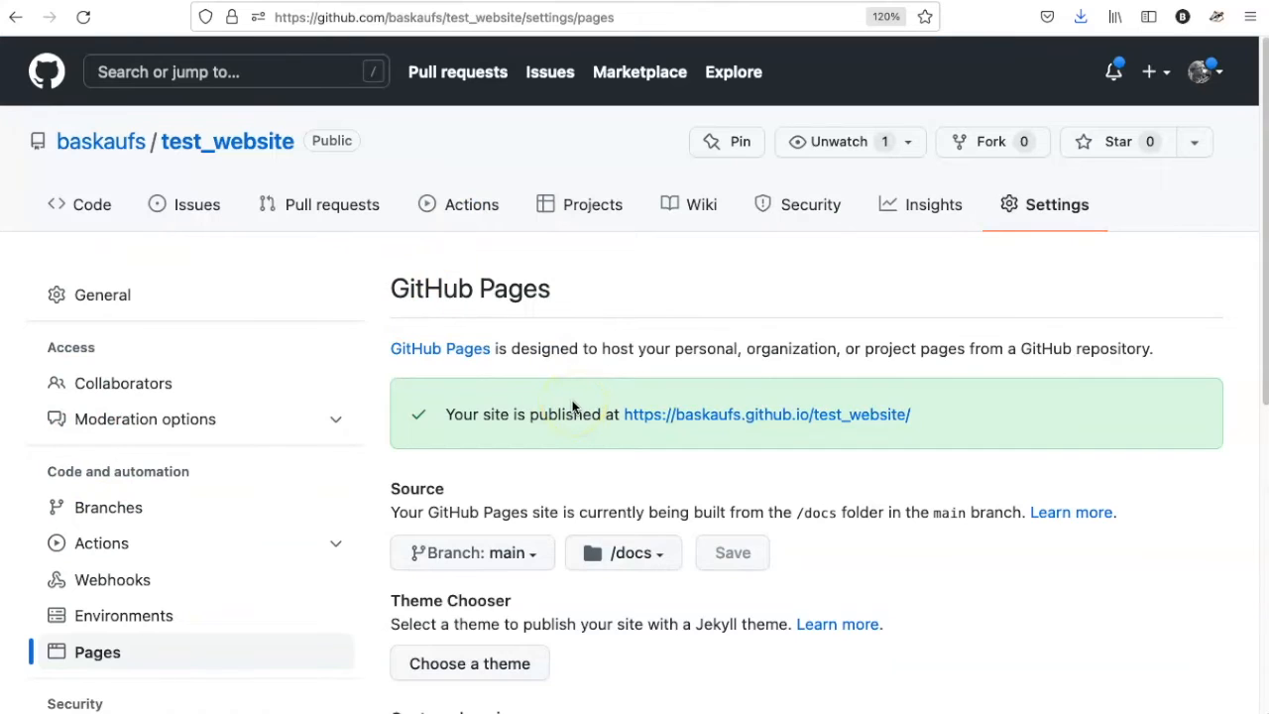
mouse_move(738, 449)
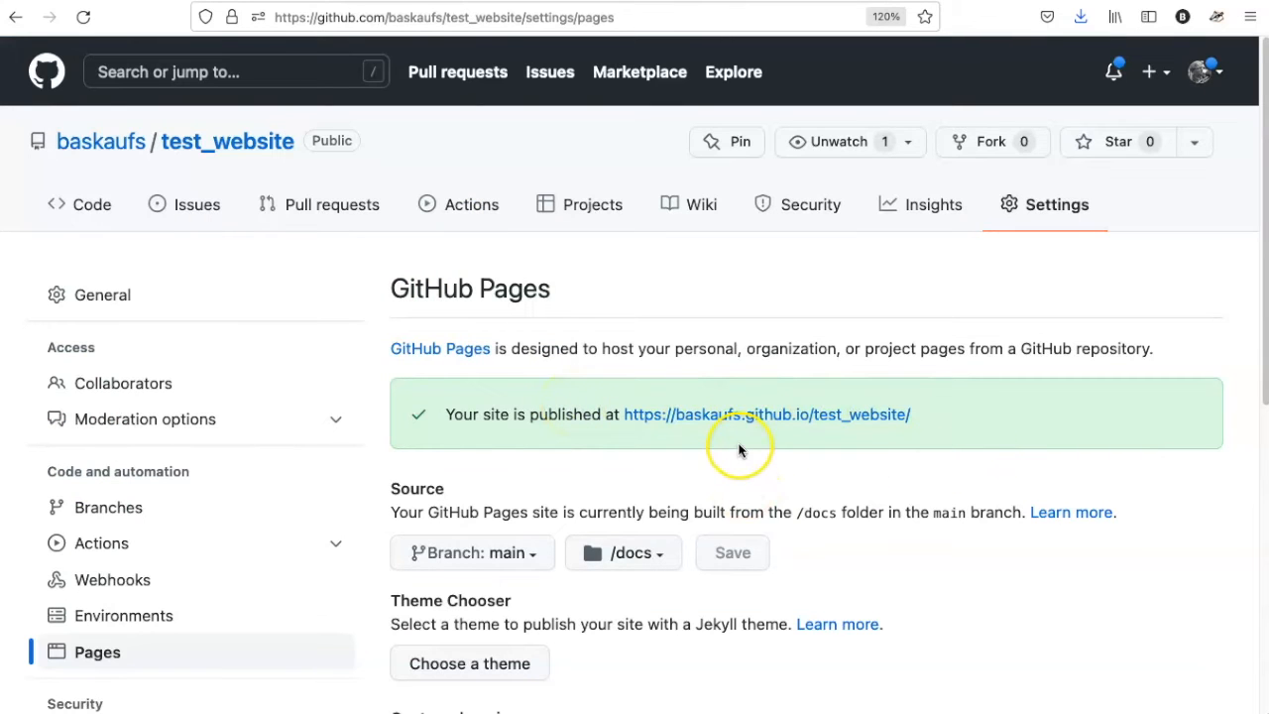
mouse_move(746, 420)
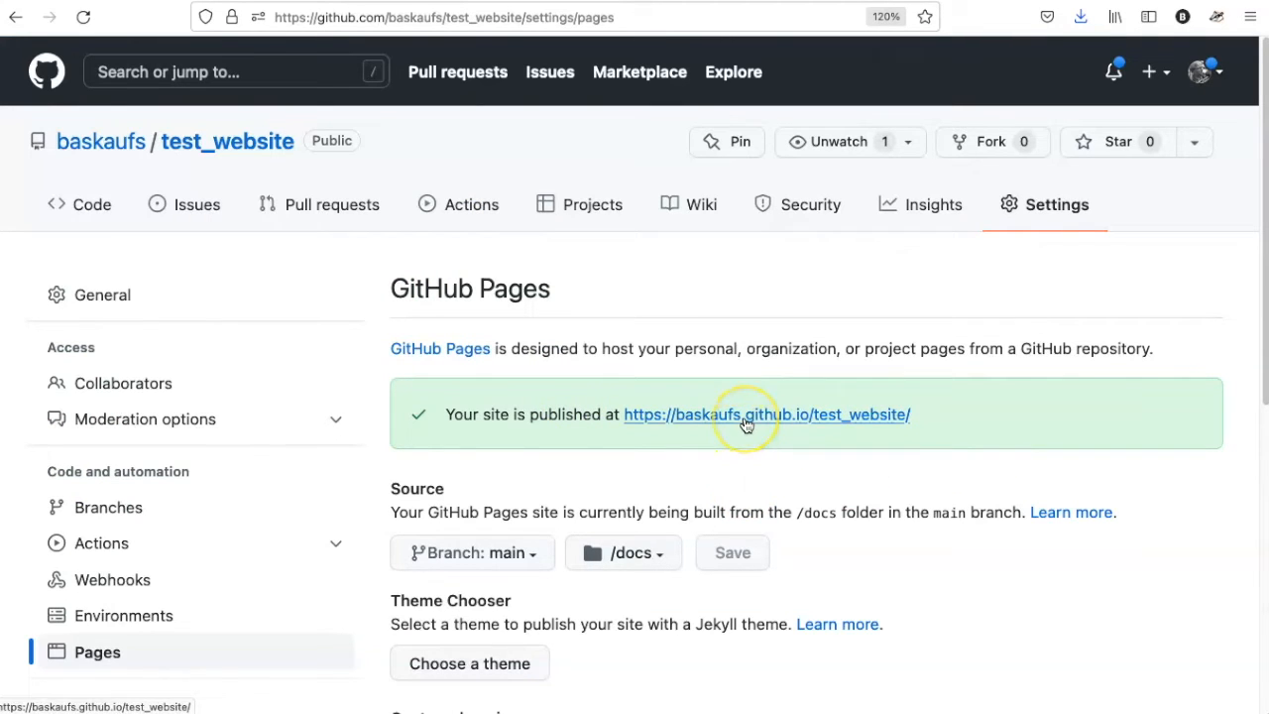
click(766, 415)
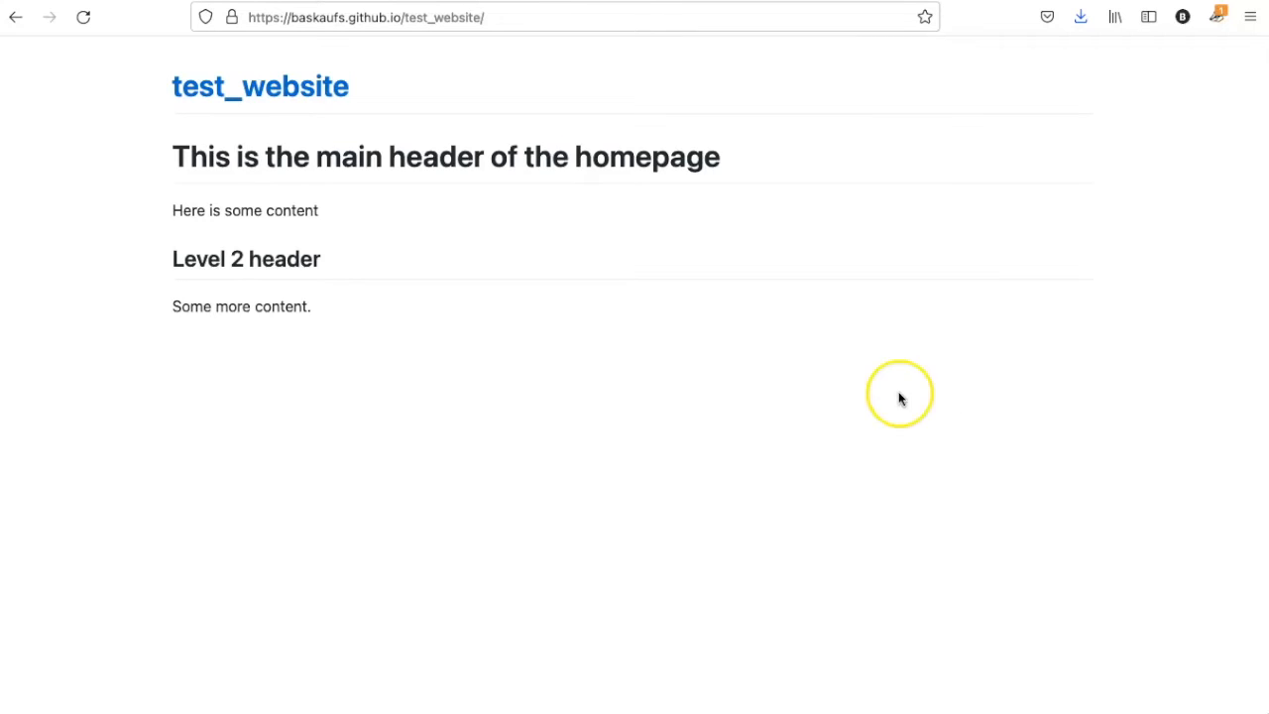
mouse_move(375, 55)
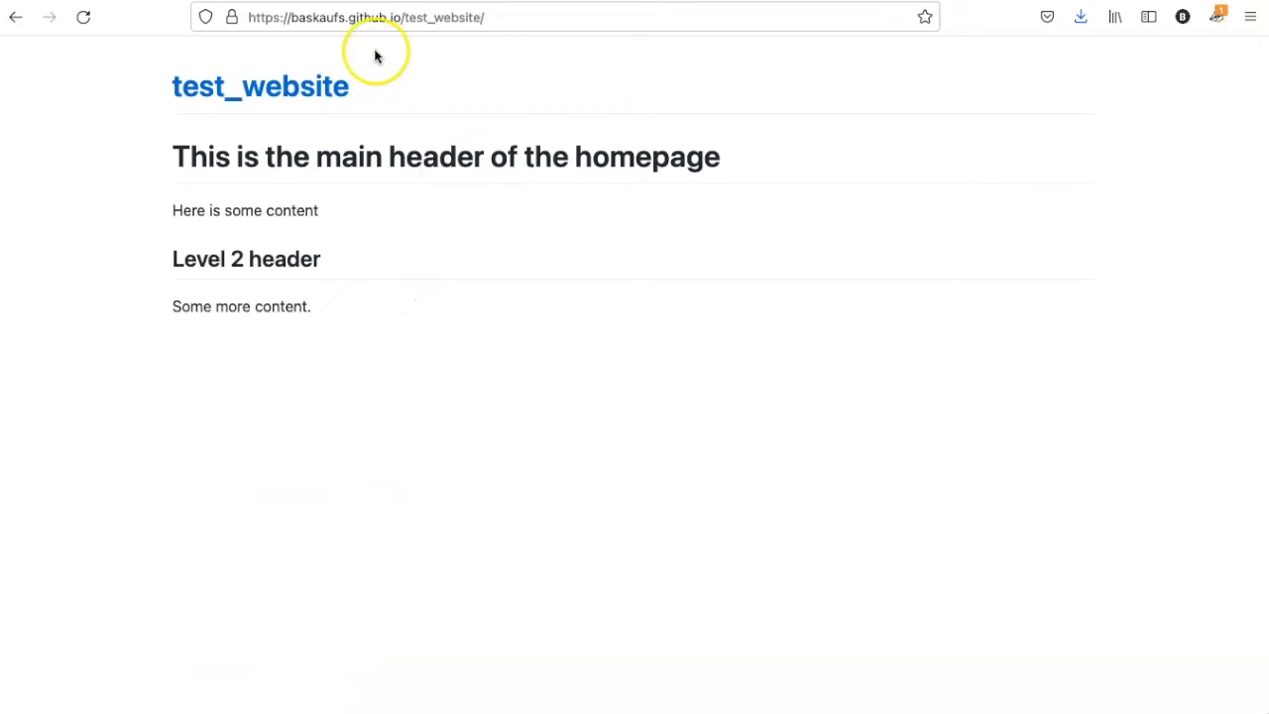
mouse_move(570, 278)
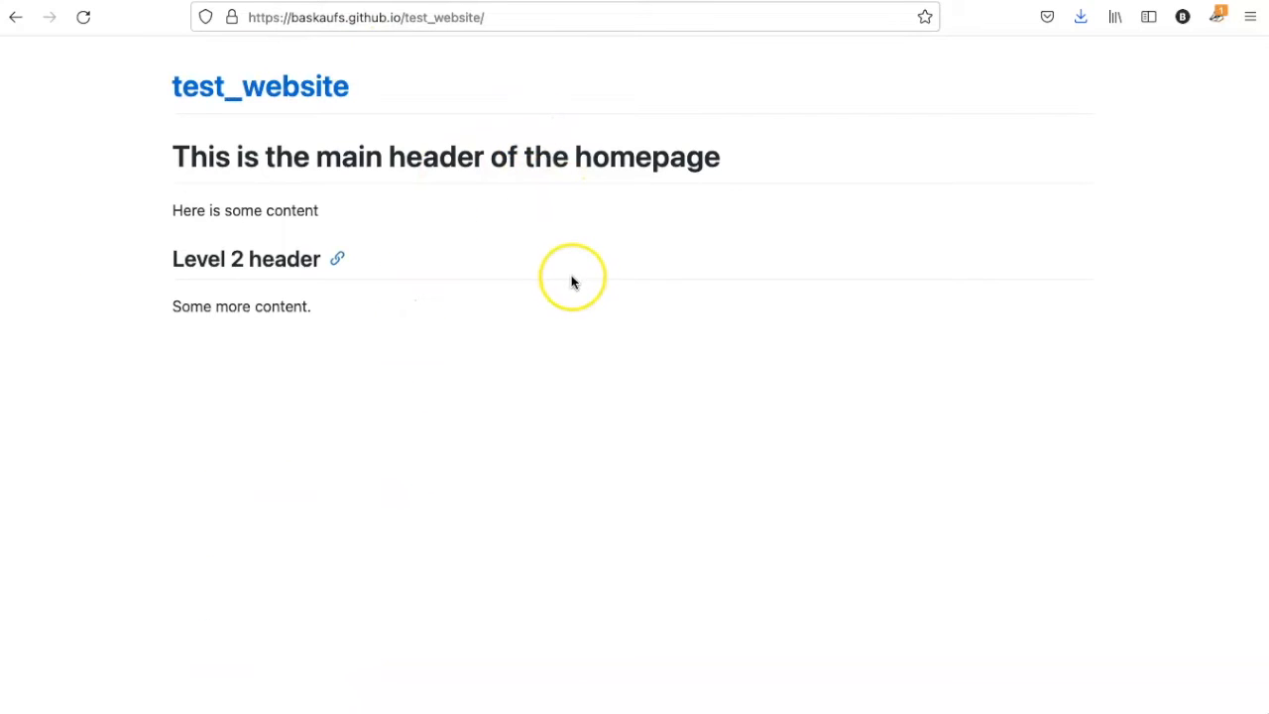
mouse_move(570, 293)
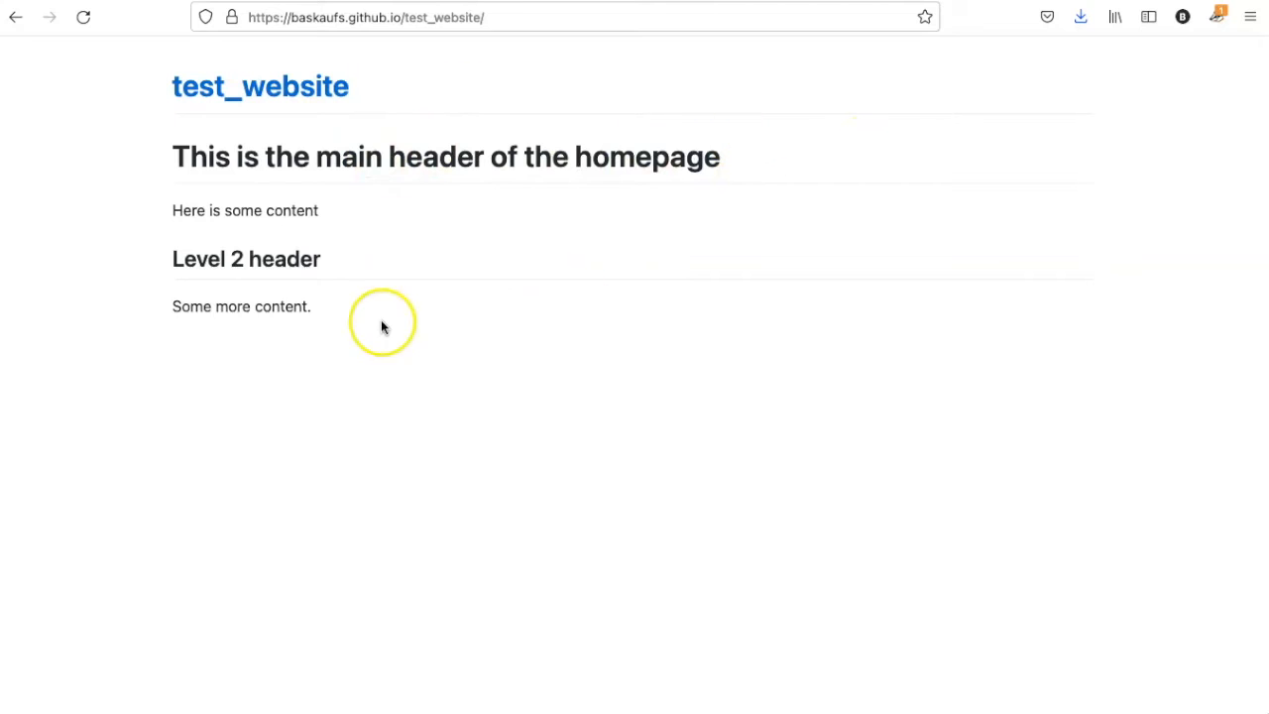
mouse_move(250, 365)
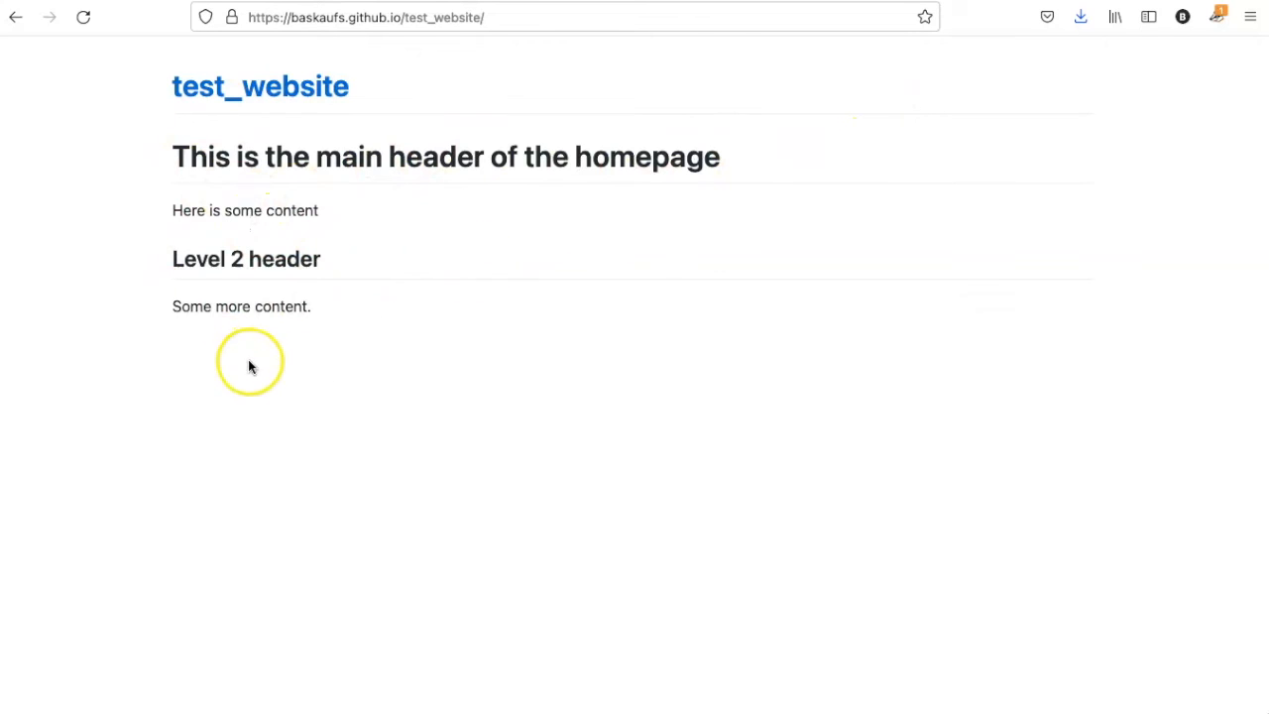
click(556, 17)
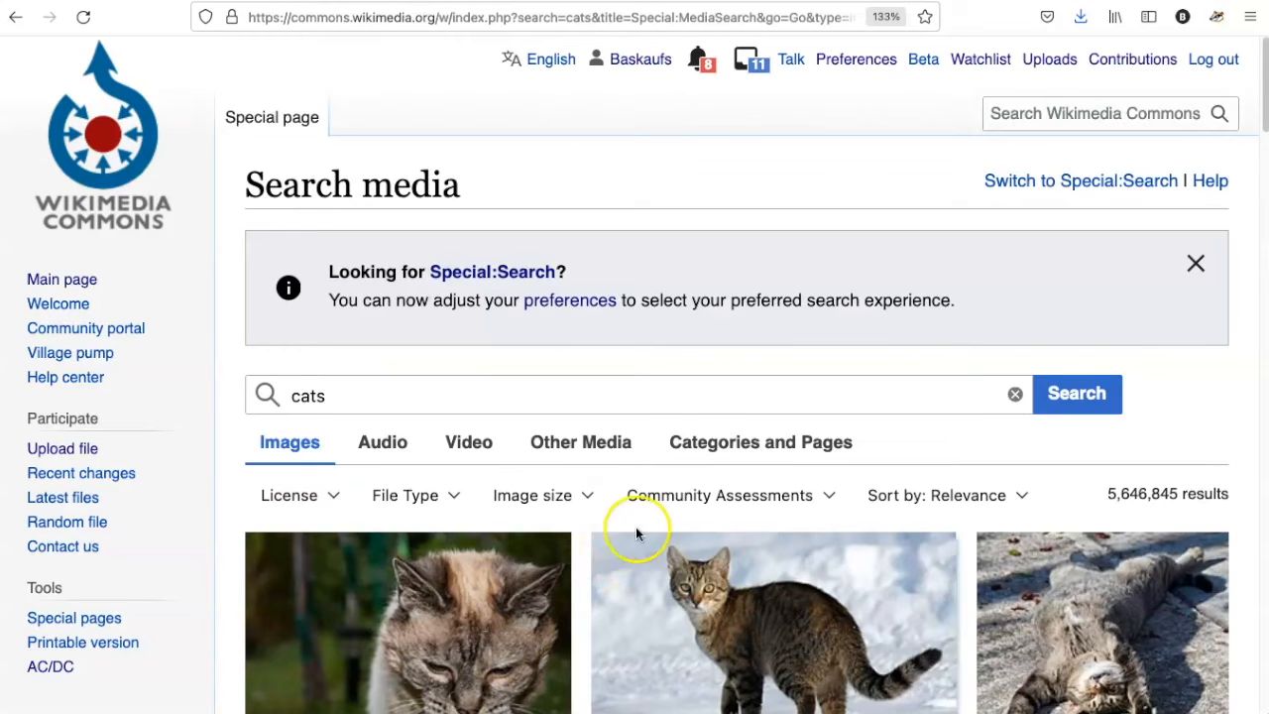
mouse_move(766, 510)
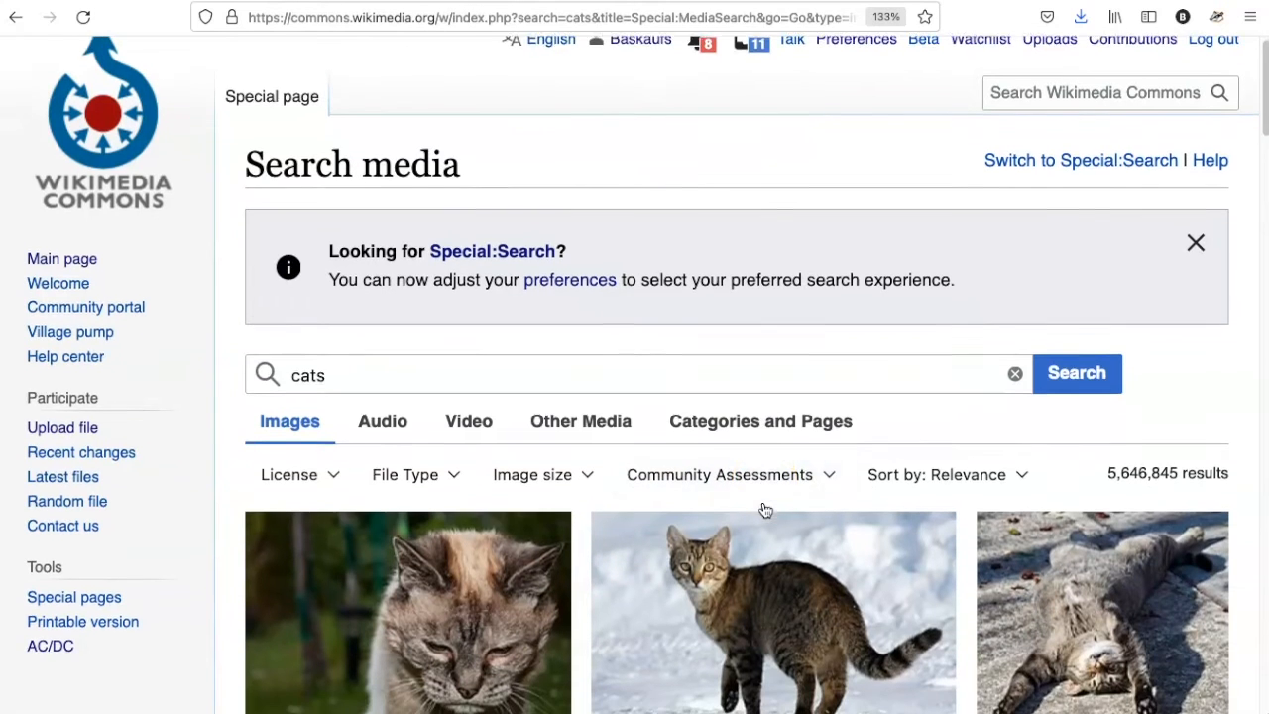
Step: Open the tabby cat with blue eyes file page and its 200px thumbnail address
scroll(down, 3)
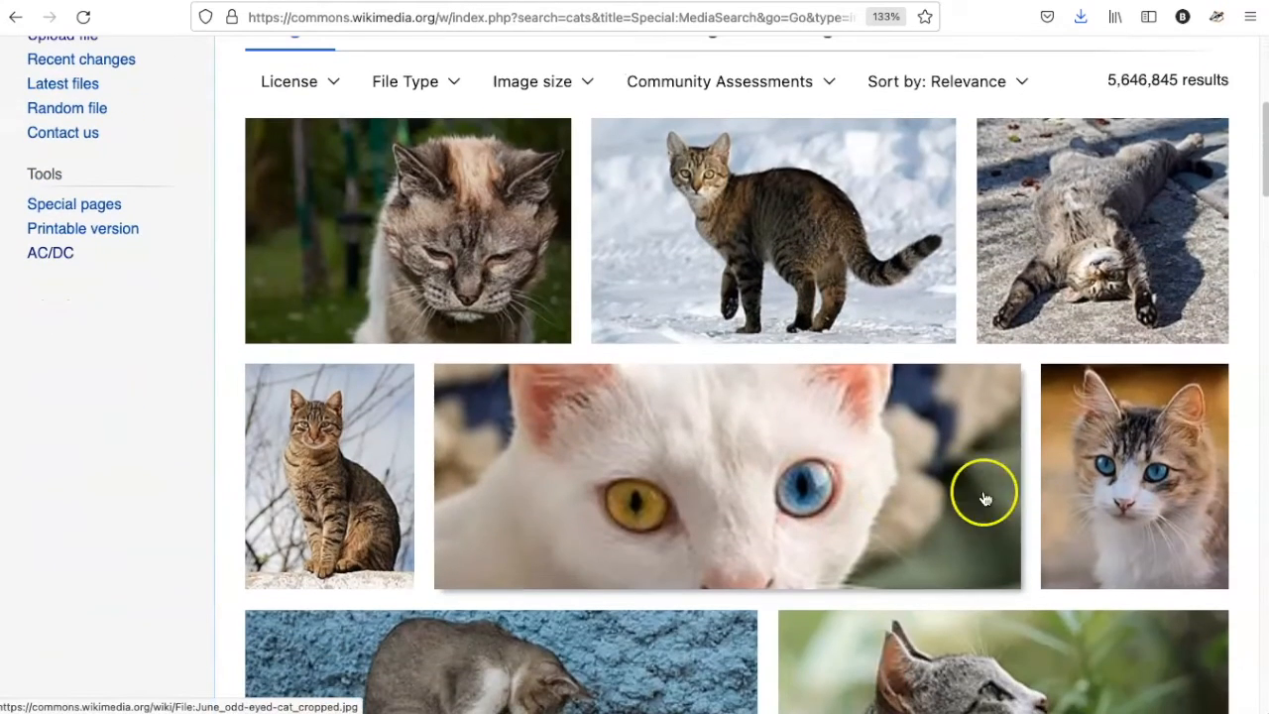
click(1134, 476)
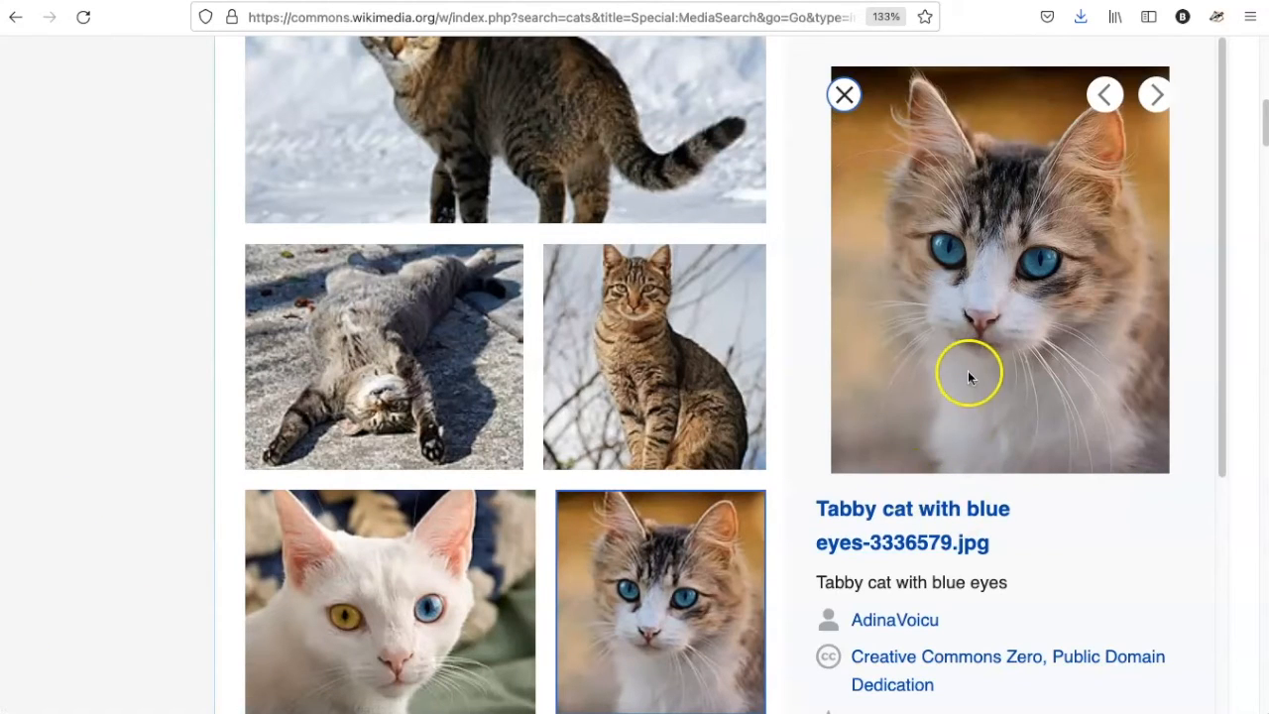
click(912, 525)
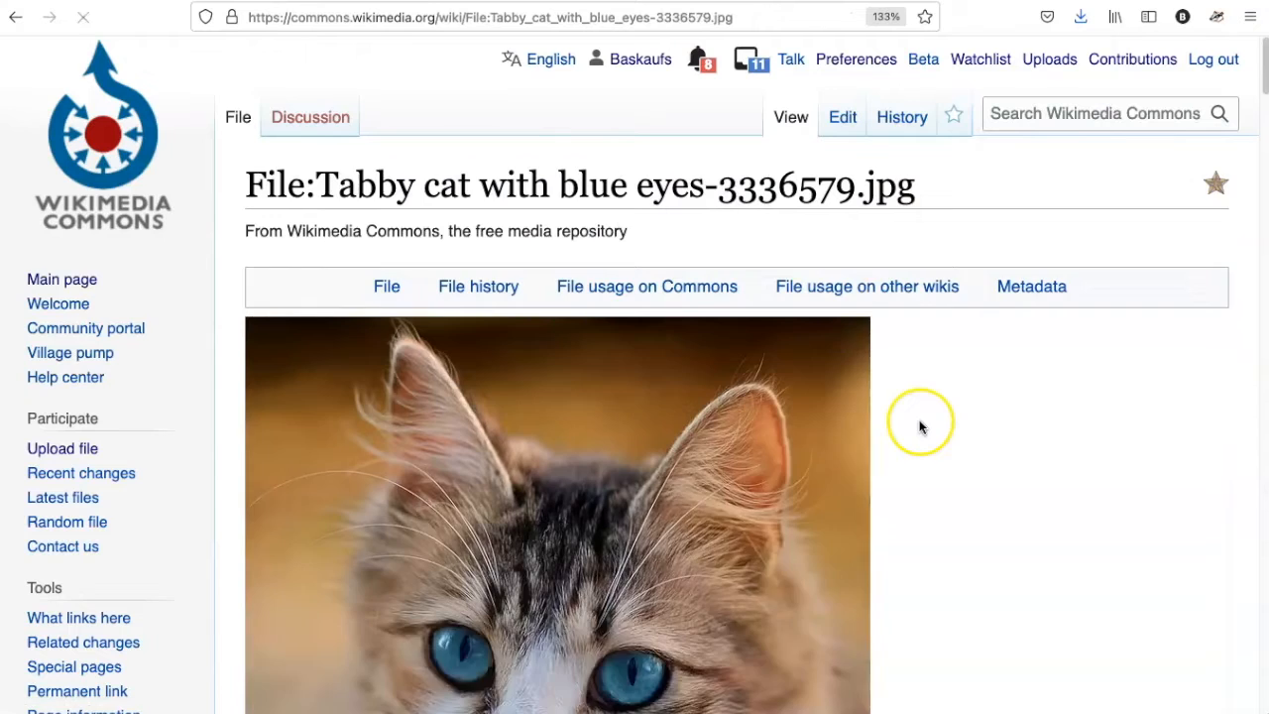
scroll(down, 3)
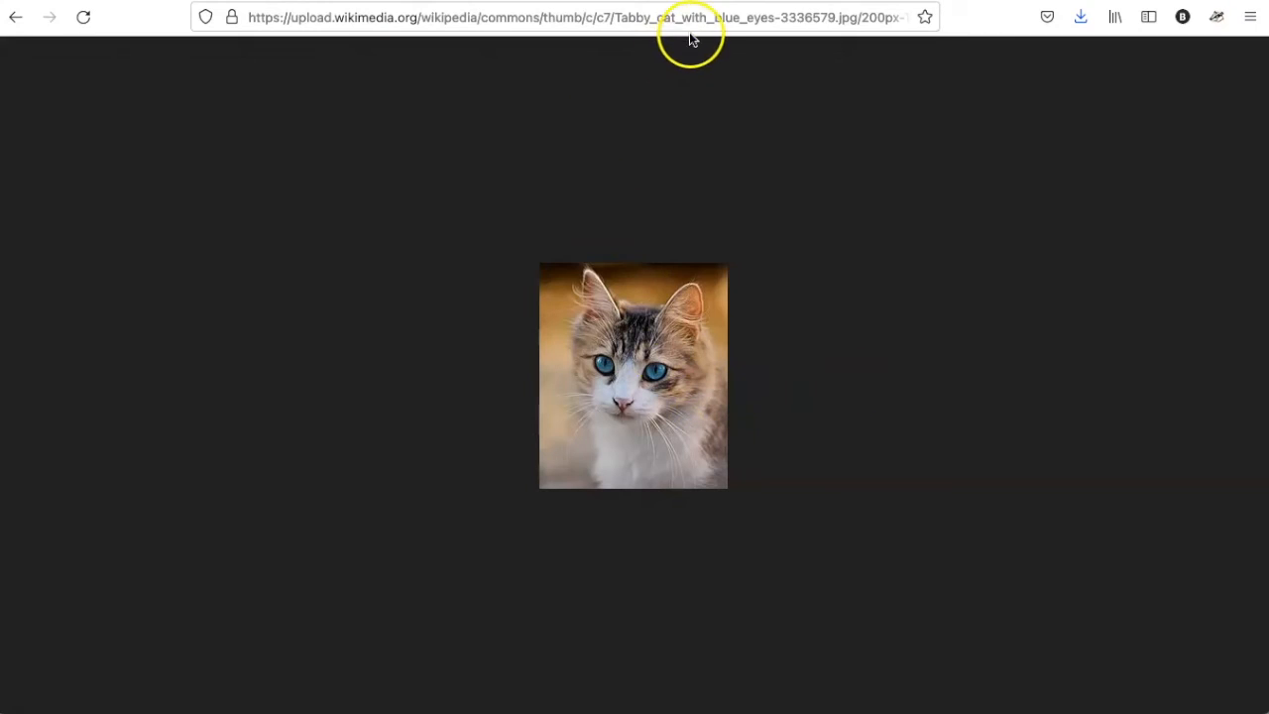
click(575, 17)
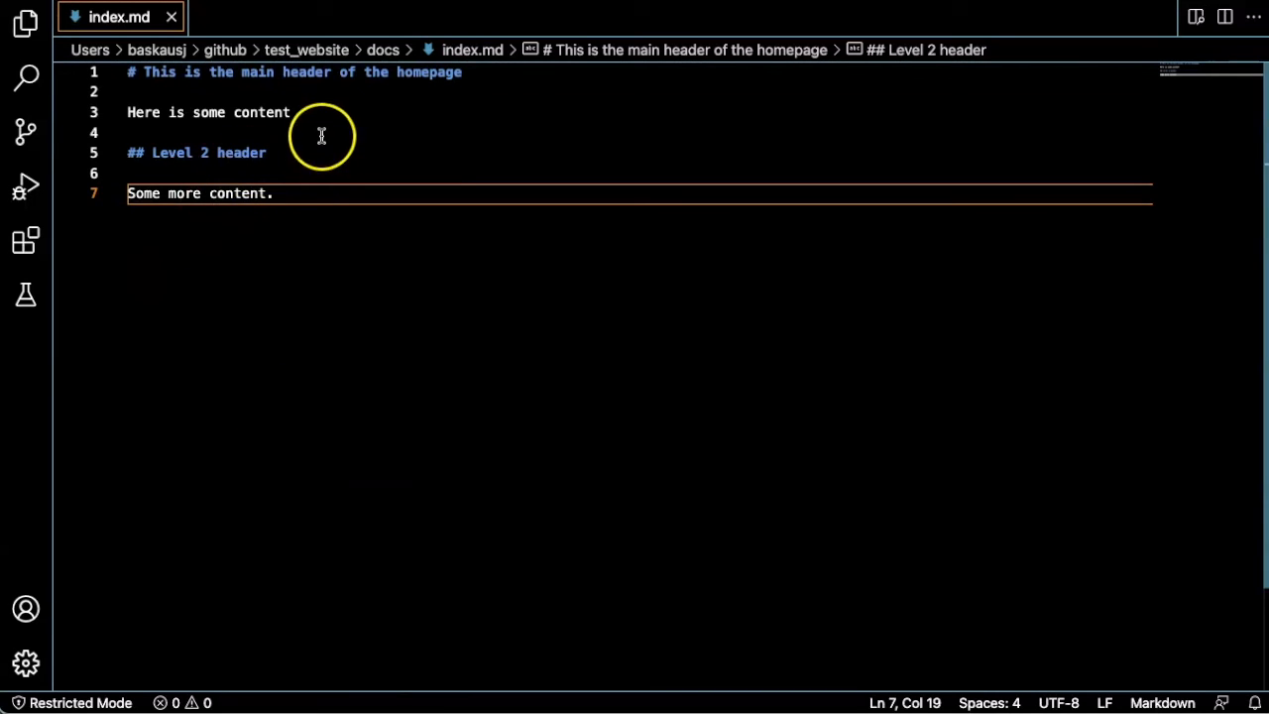
Step: Insert ![nice cat] linking the 200px tabby cat thumbnail URL after line 3
key(Enter)
text(![)
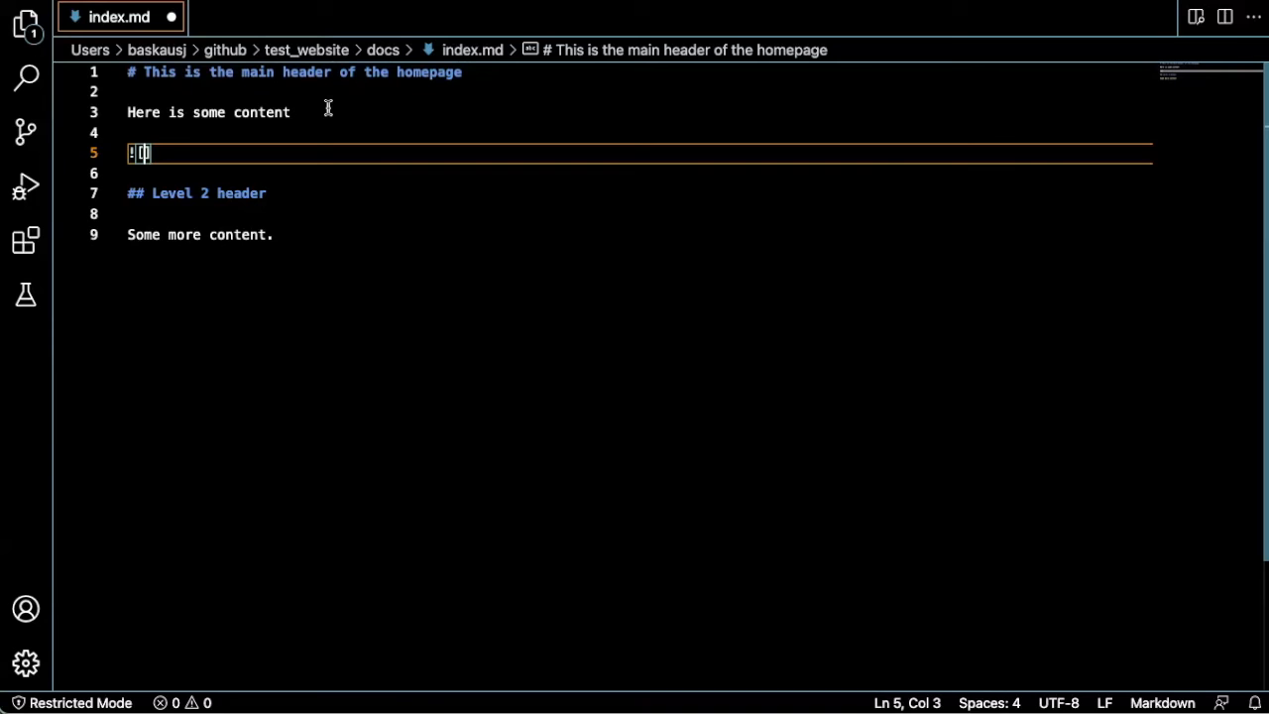
text(nice cat)
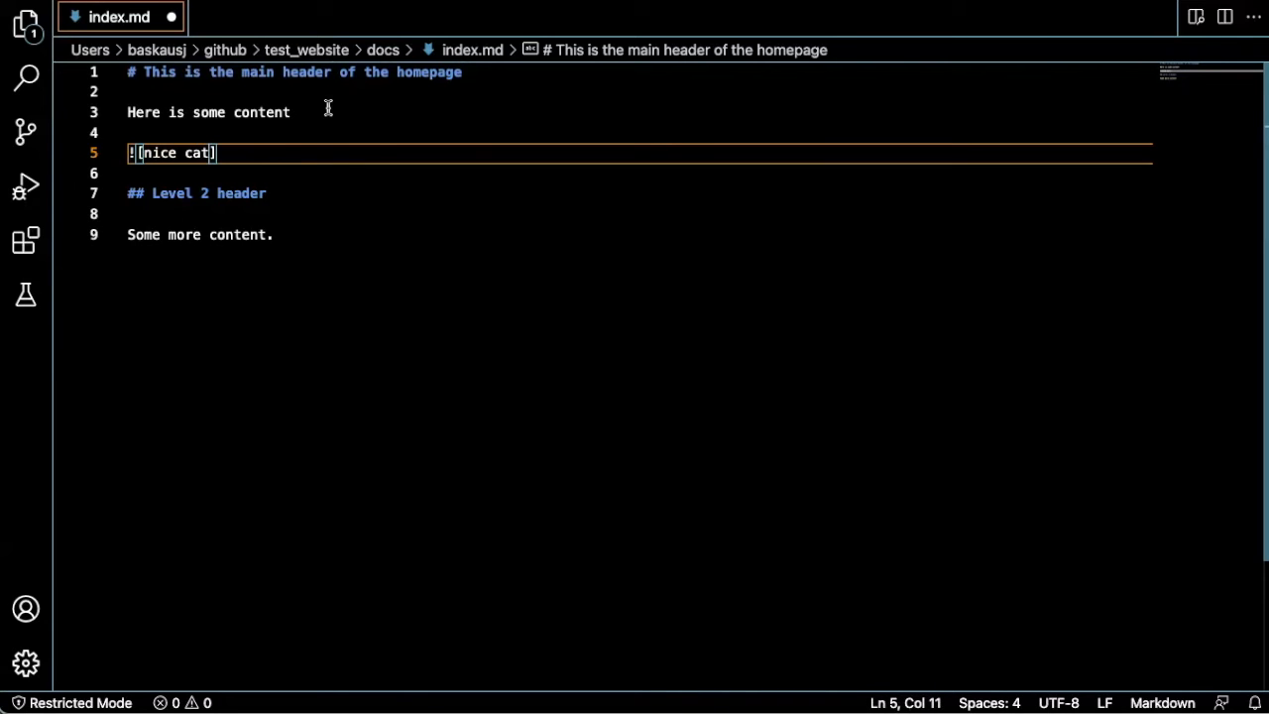
text(())
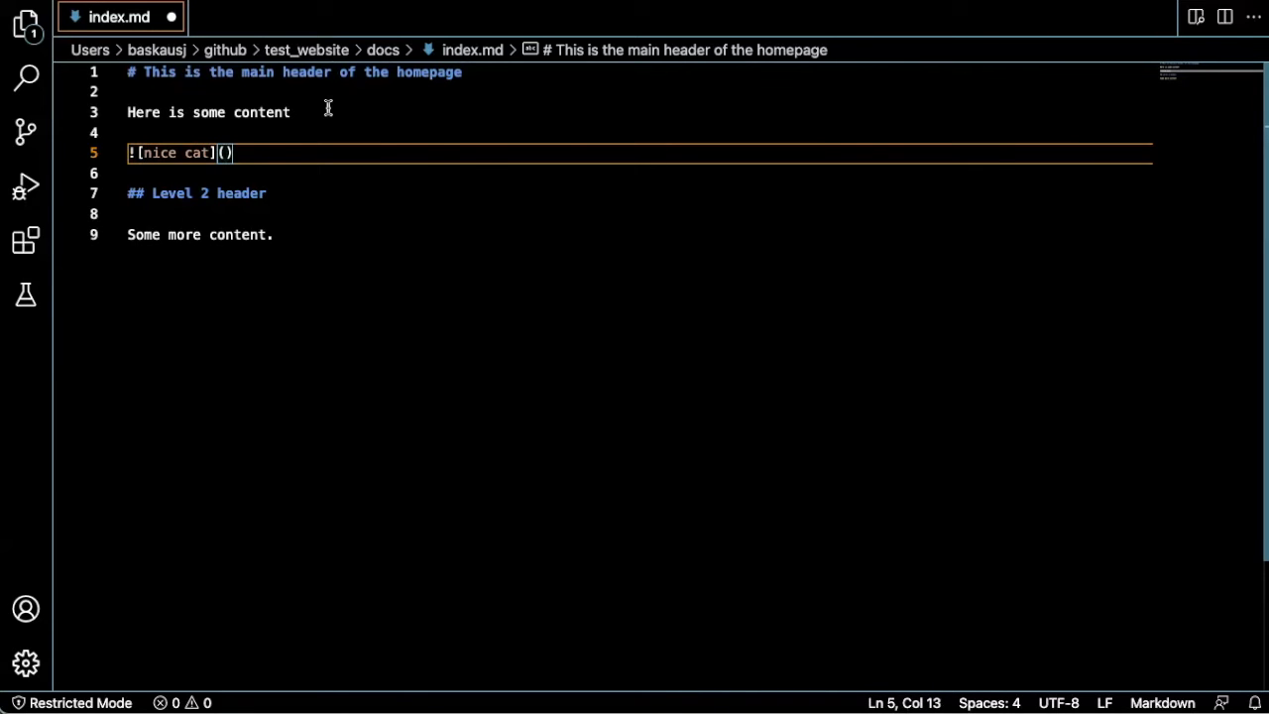
text(https://upload.wikimedia.org/wikipedia/commons/thumb/c/c7/Tabby_cat_with_blue_eyes-3336579.jpg/200px-Tabby_cat_with_blue_eyes-3336579.jpg)
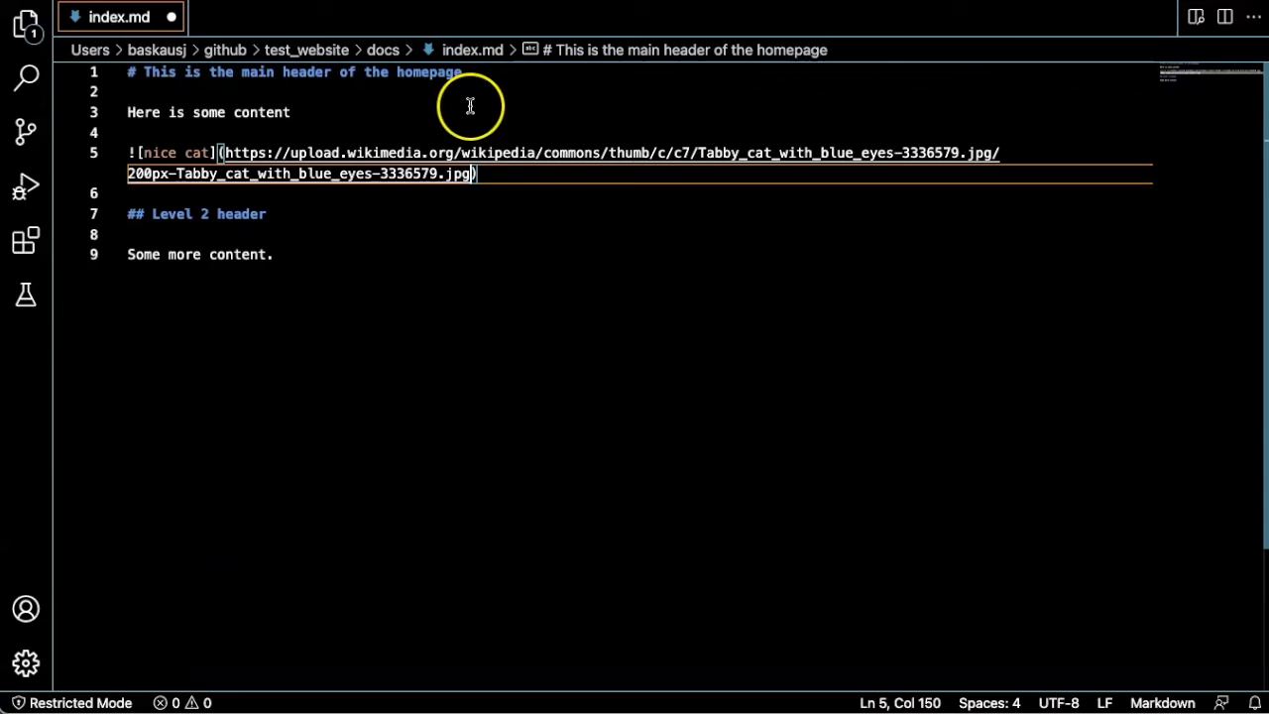
mouse_move(505, 166)
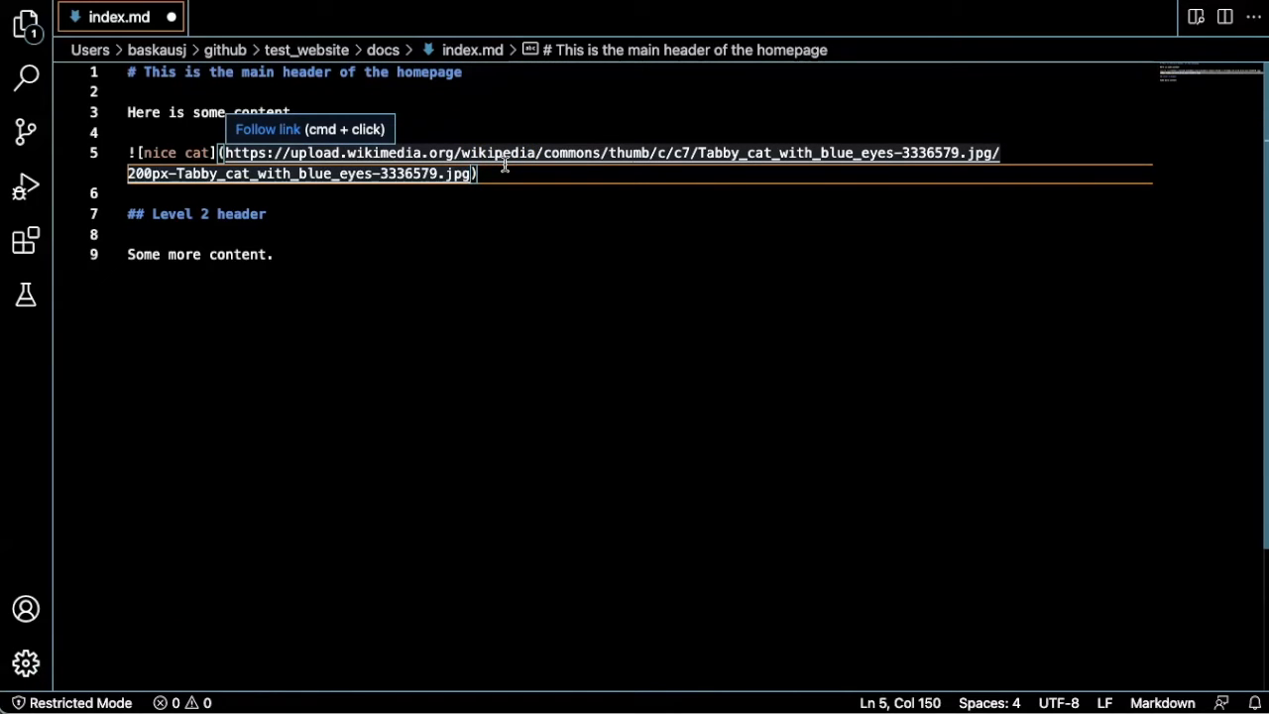
mouse_move(406, 159)
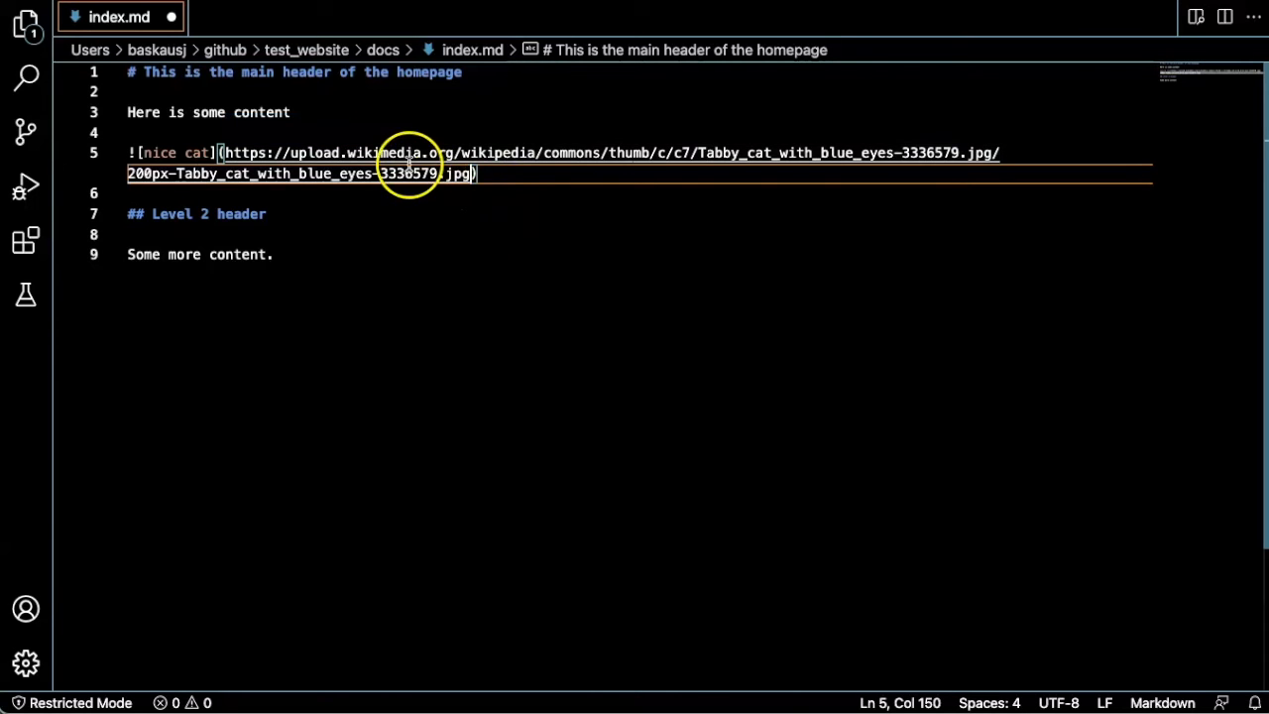
mouse_move(333, 267)
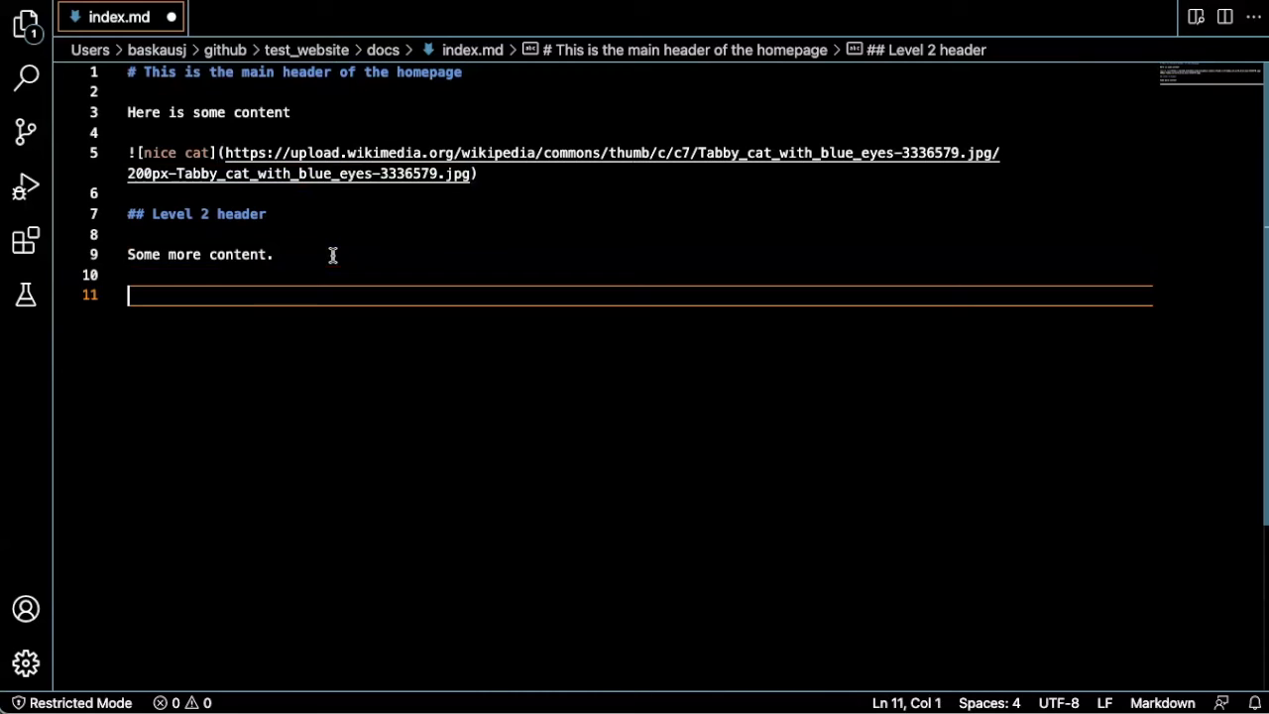
text([)
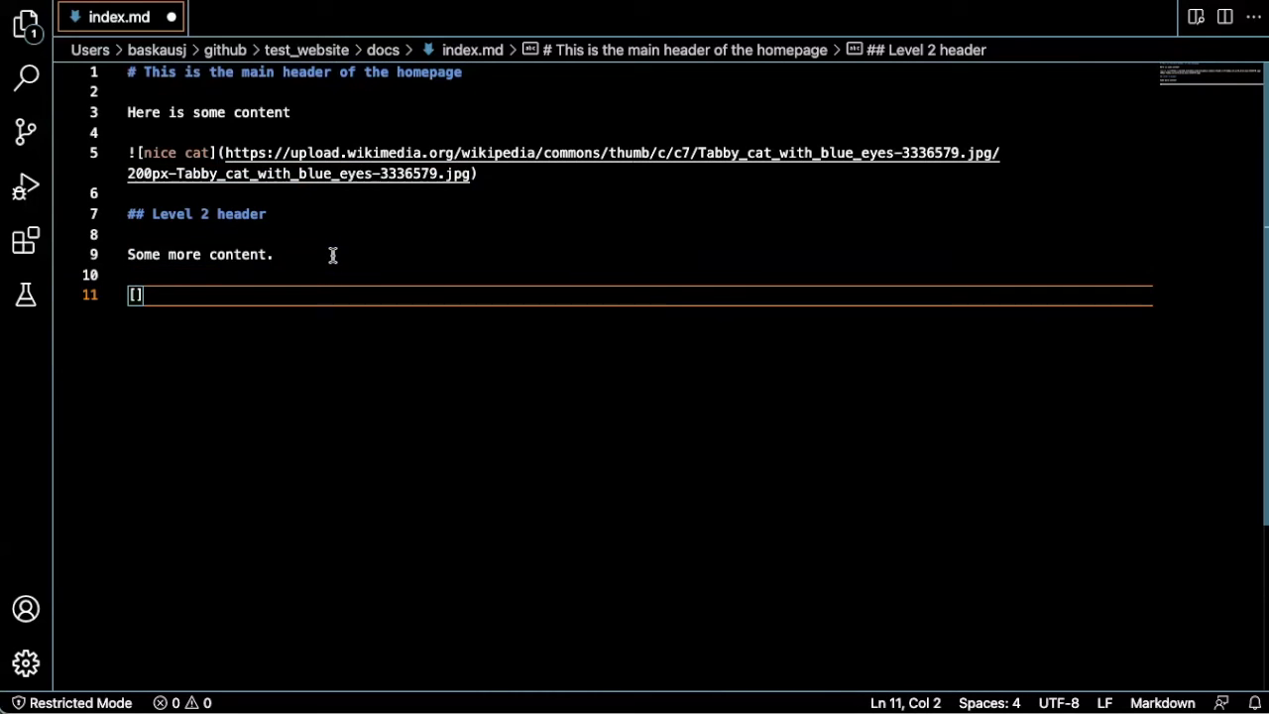
text(Ch)
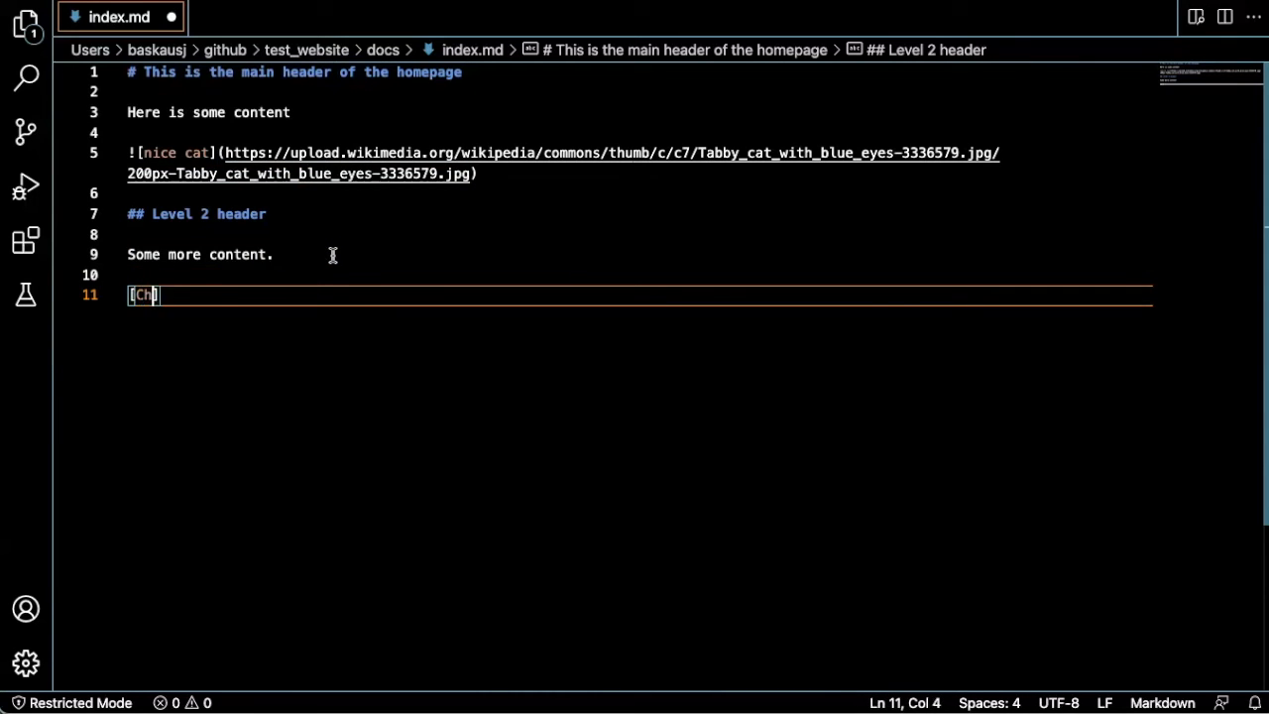
text(eck out Wikipedia!])
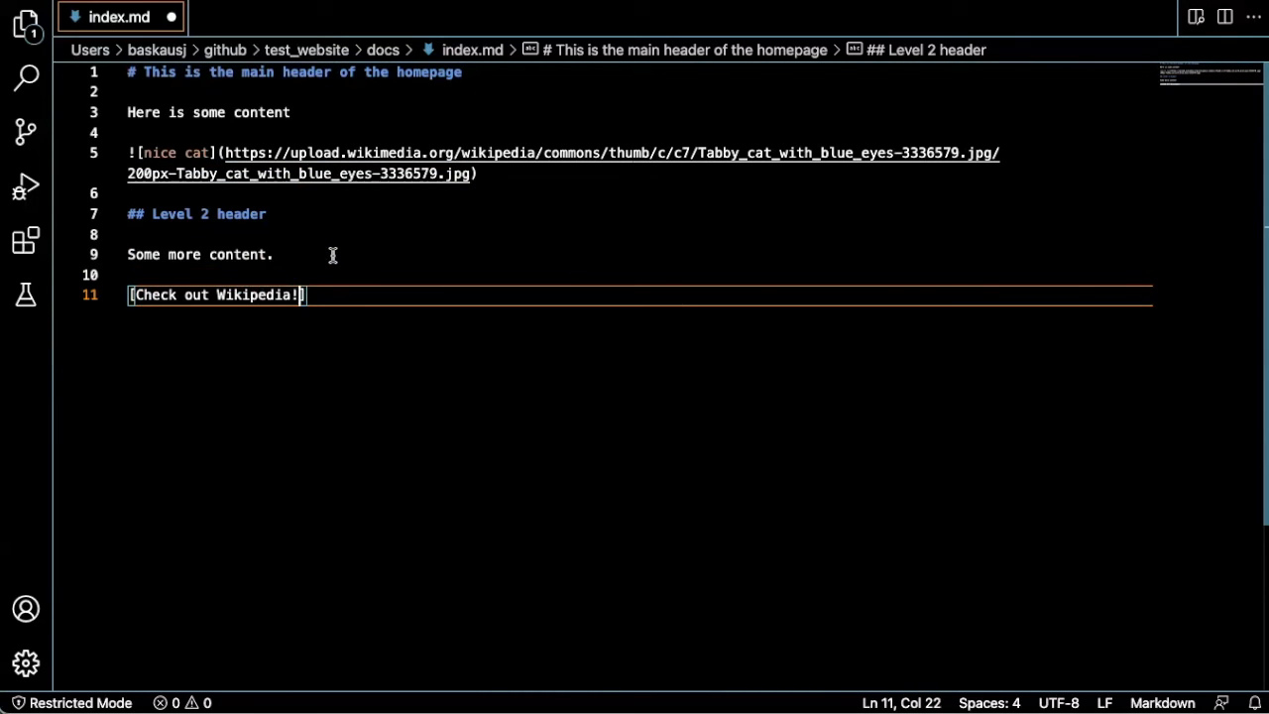
text((http)
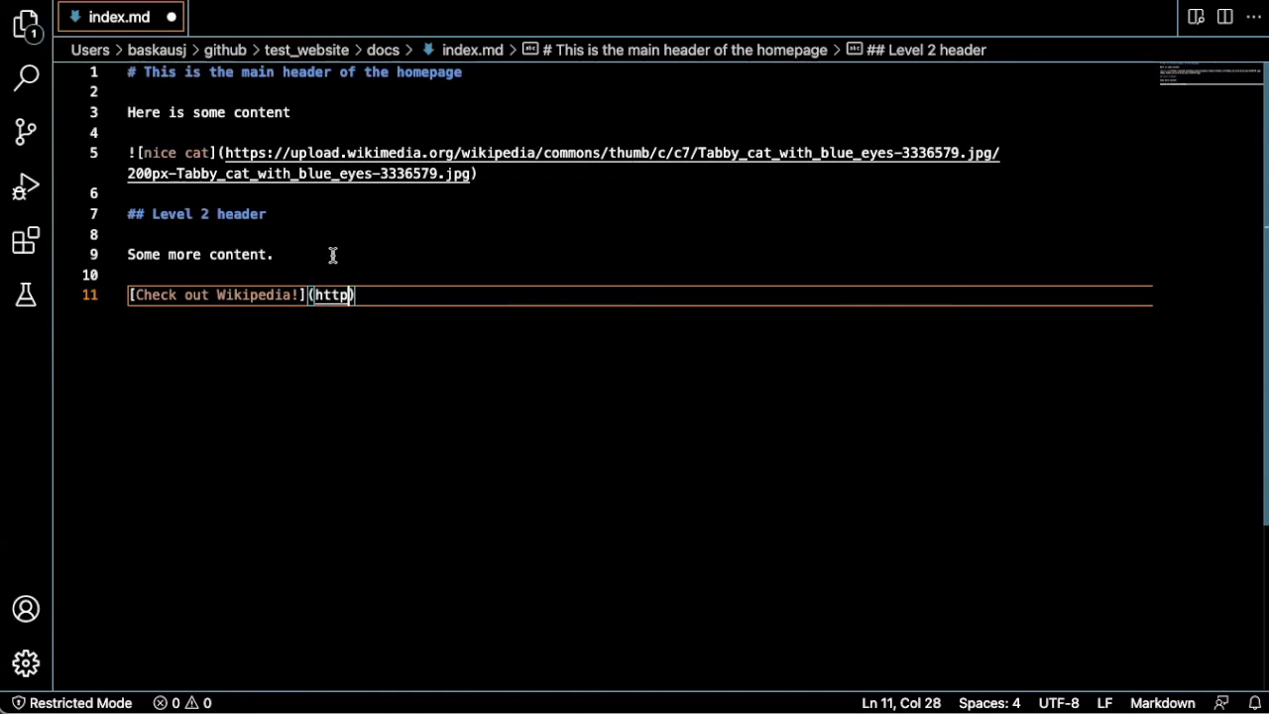
text(s://wikipedia.org/)
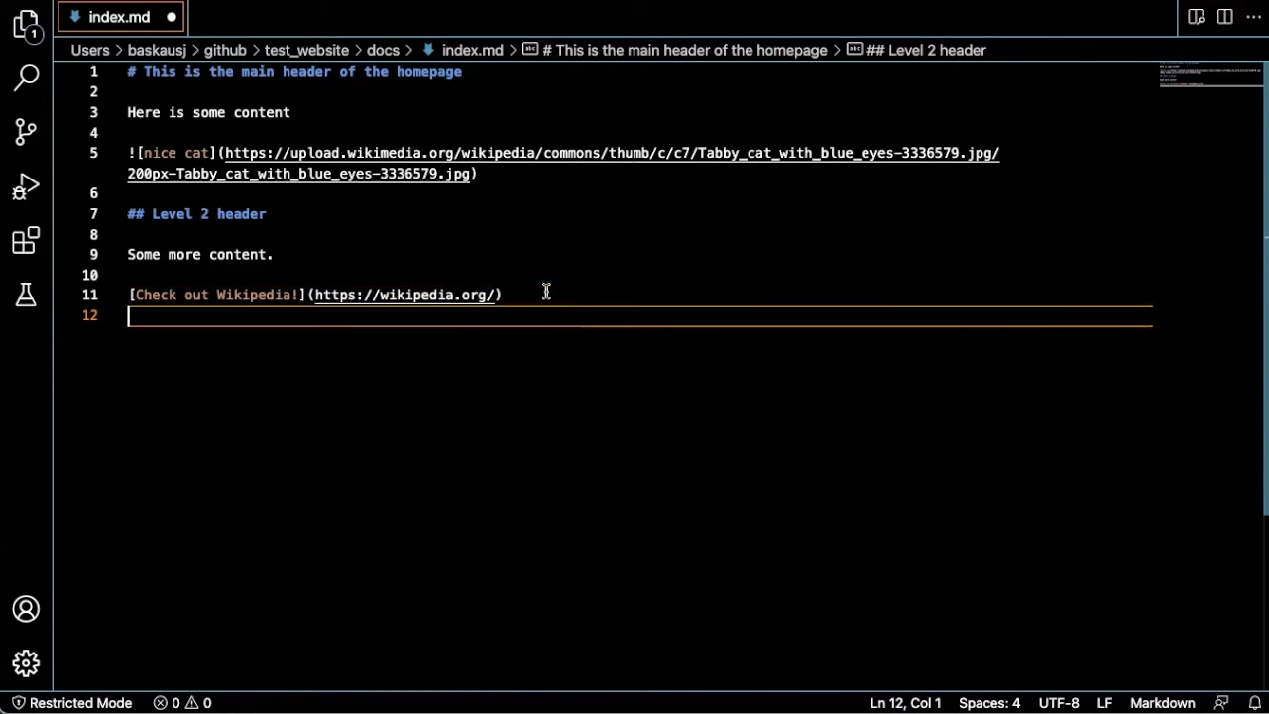
mouse_move(341, 383)
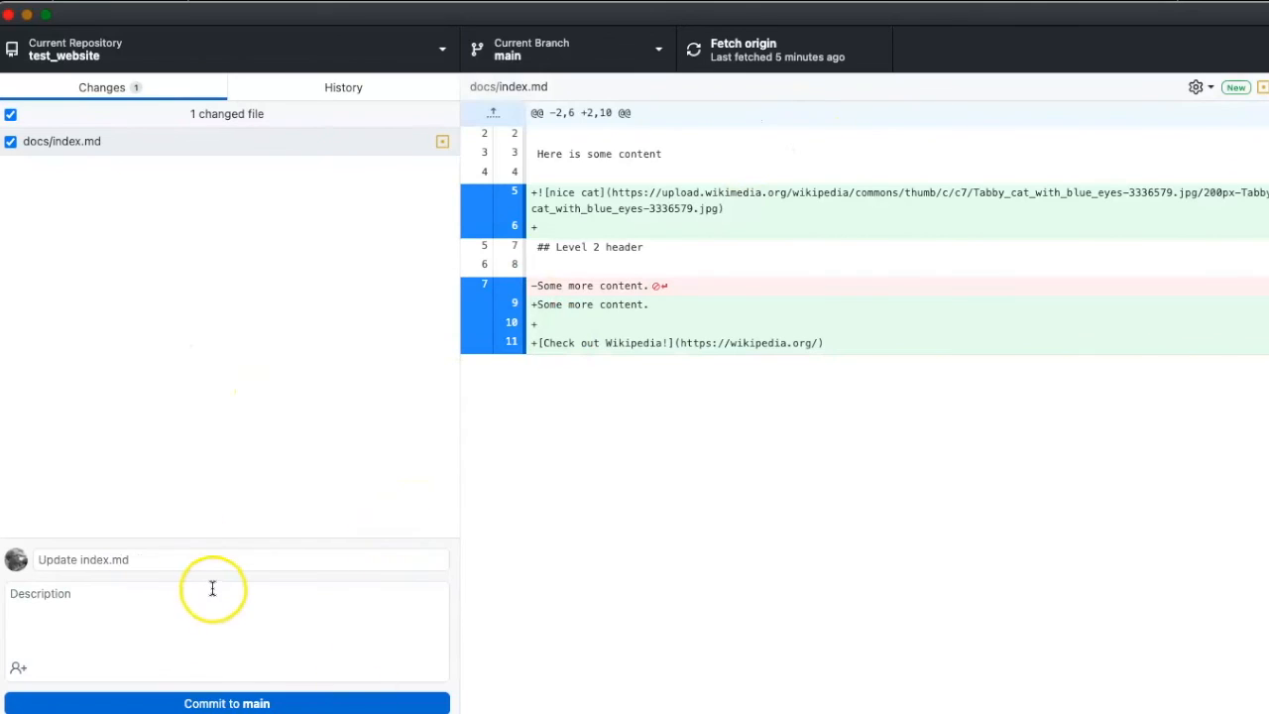
Step: Commit index.md to main with summary 'Add exciting content to home page'
text(Add exciting)
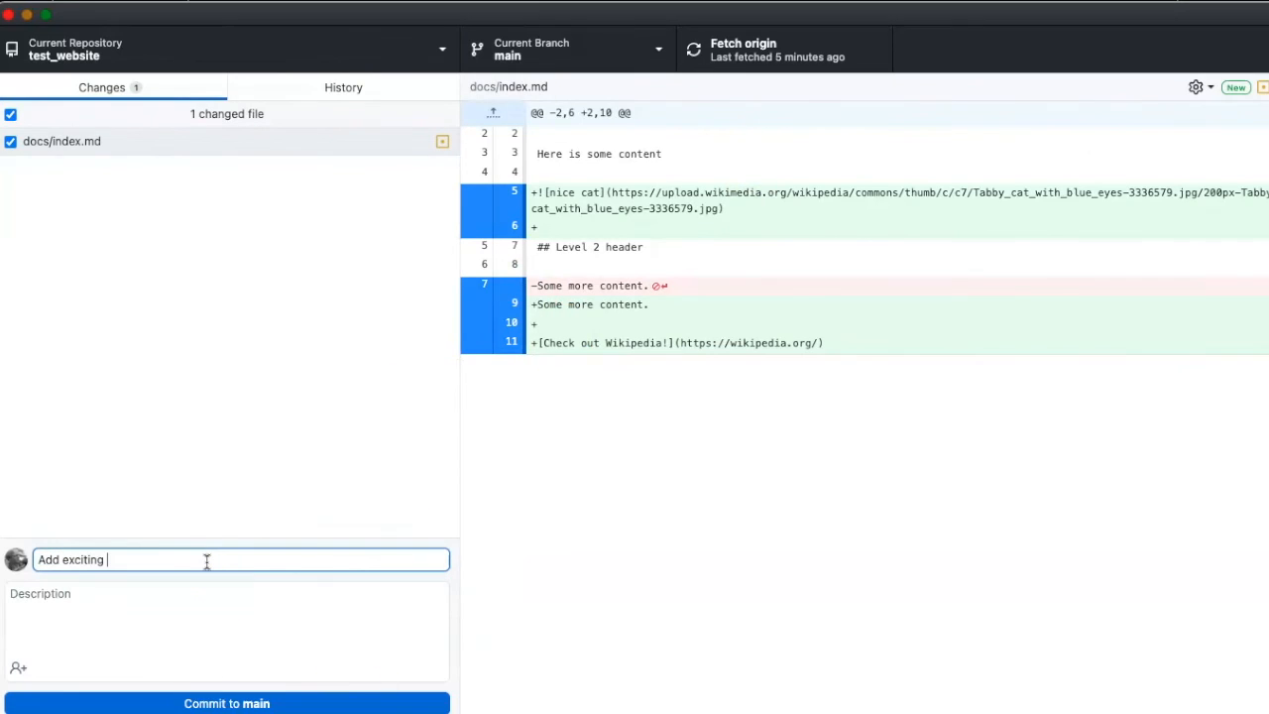
text(content to home page)
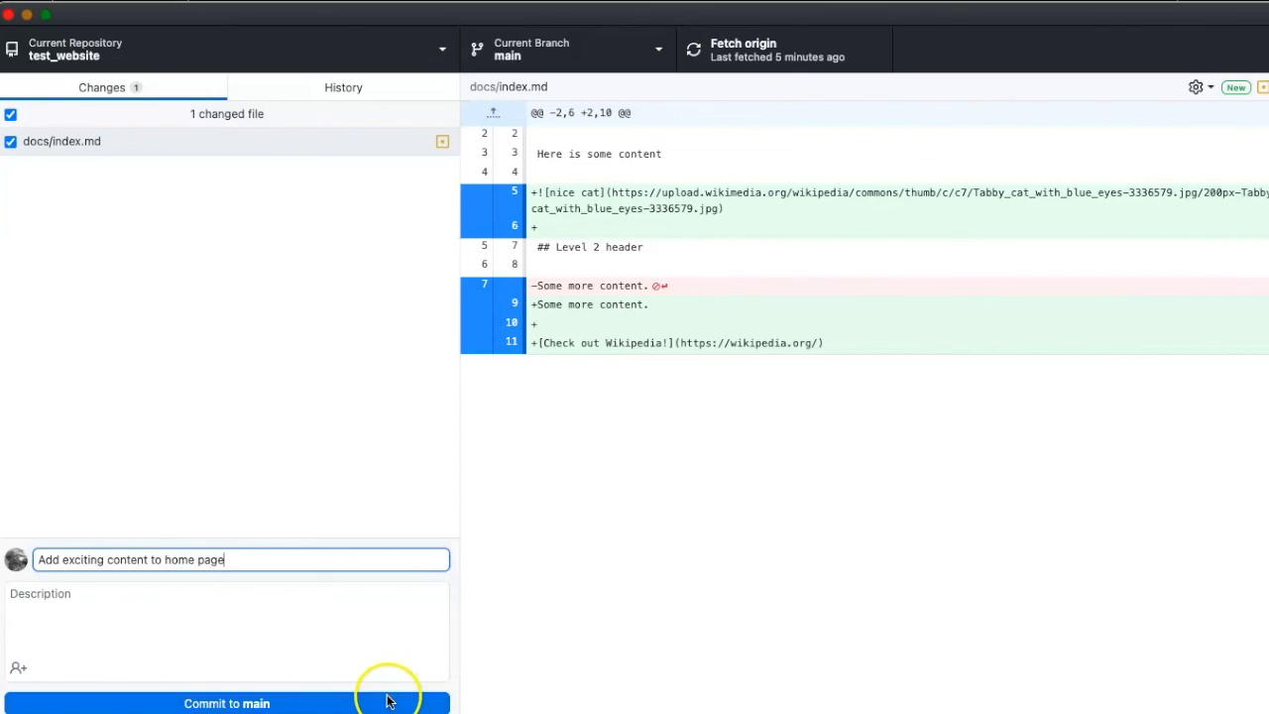
click(226, 703)
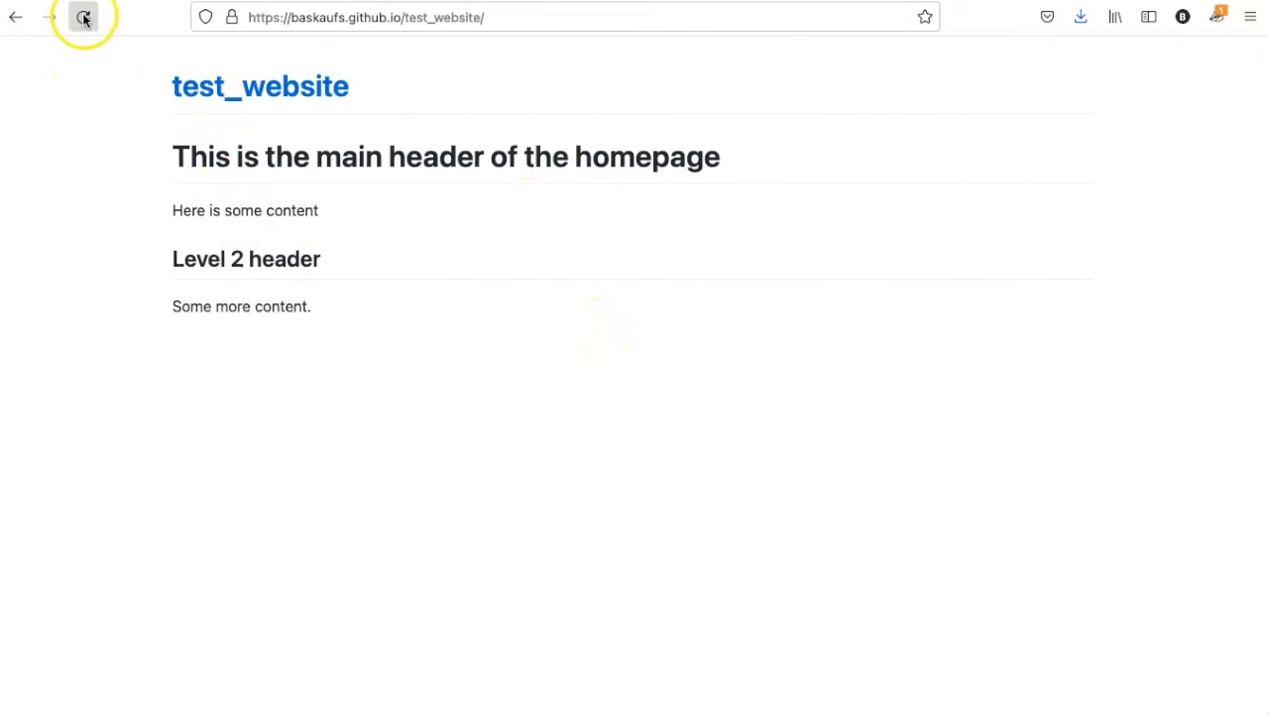
Step: Reload the live home page until updated, then test the Wikipedia link and return
click(84, 17)
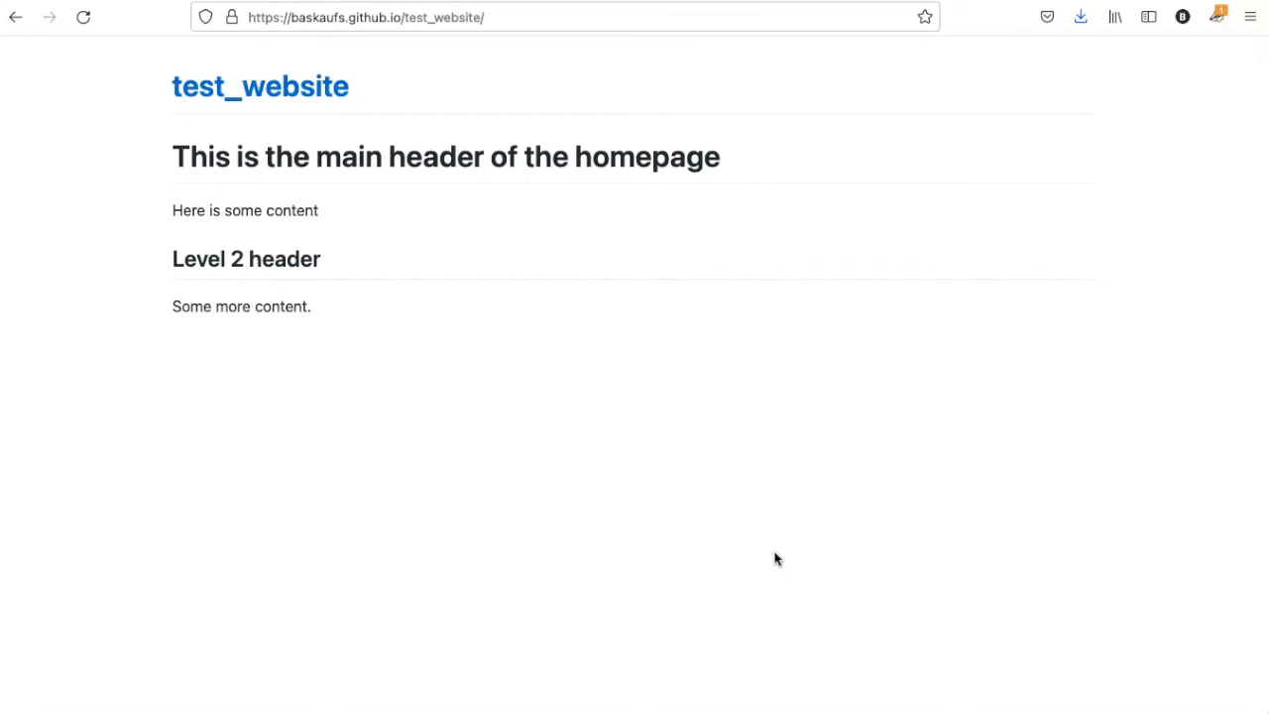
click(84, 17)
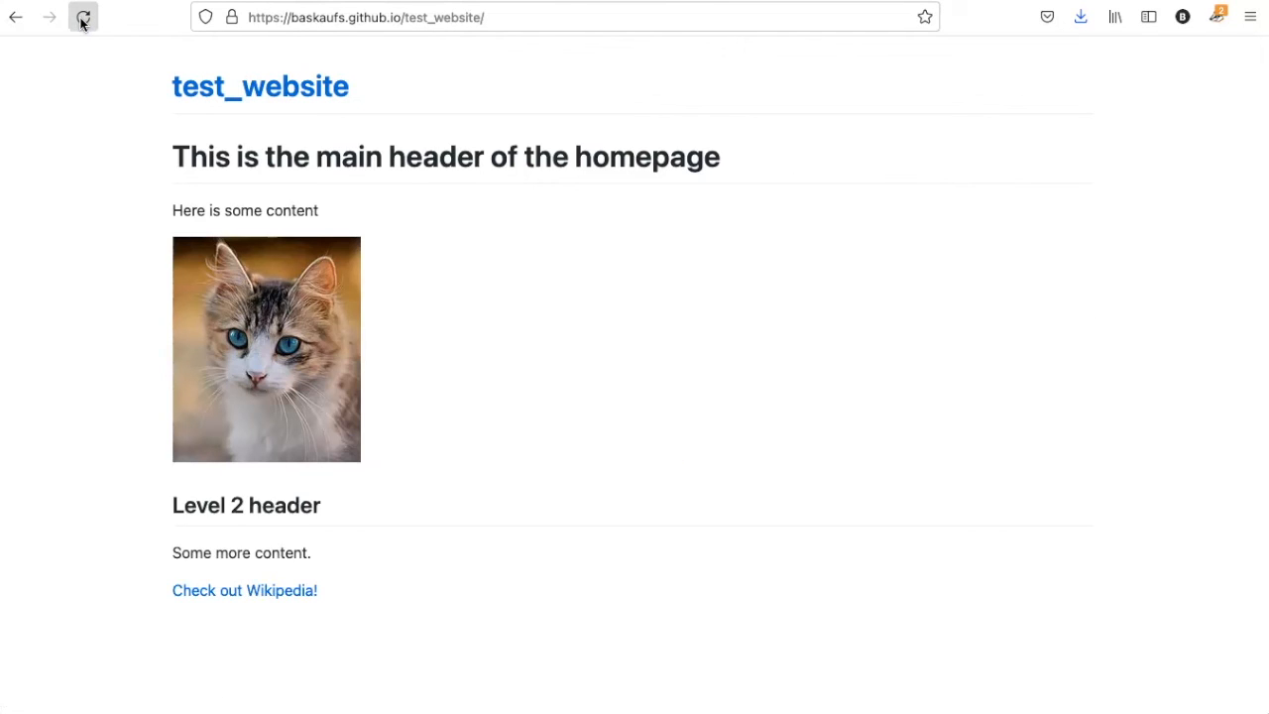
click(83, 17)
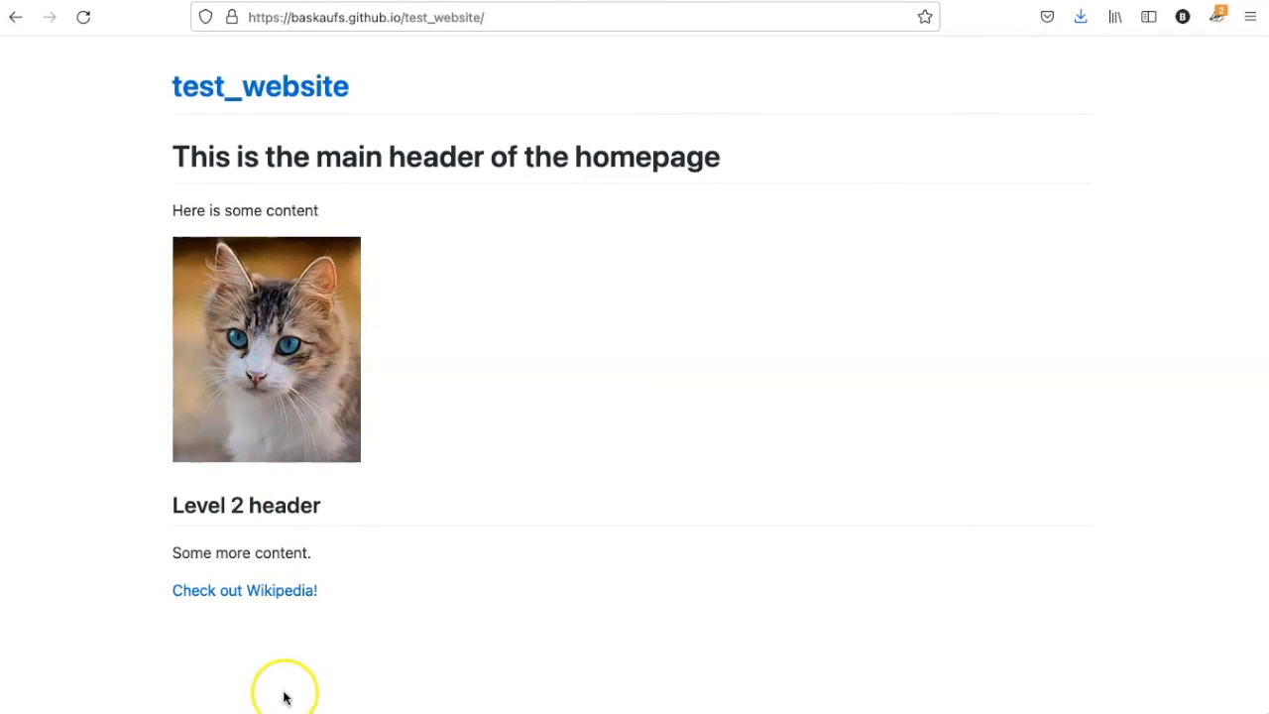
click(244, 590)
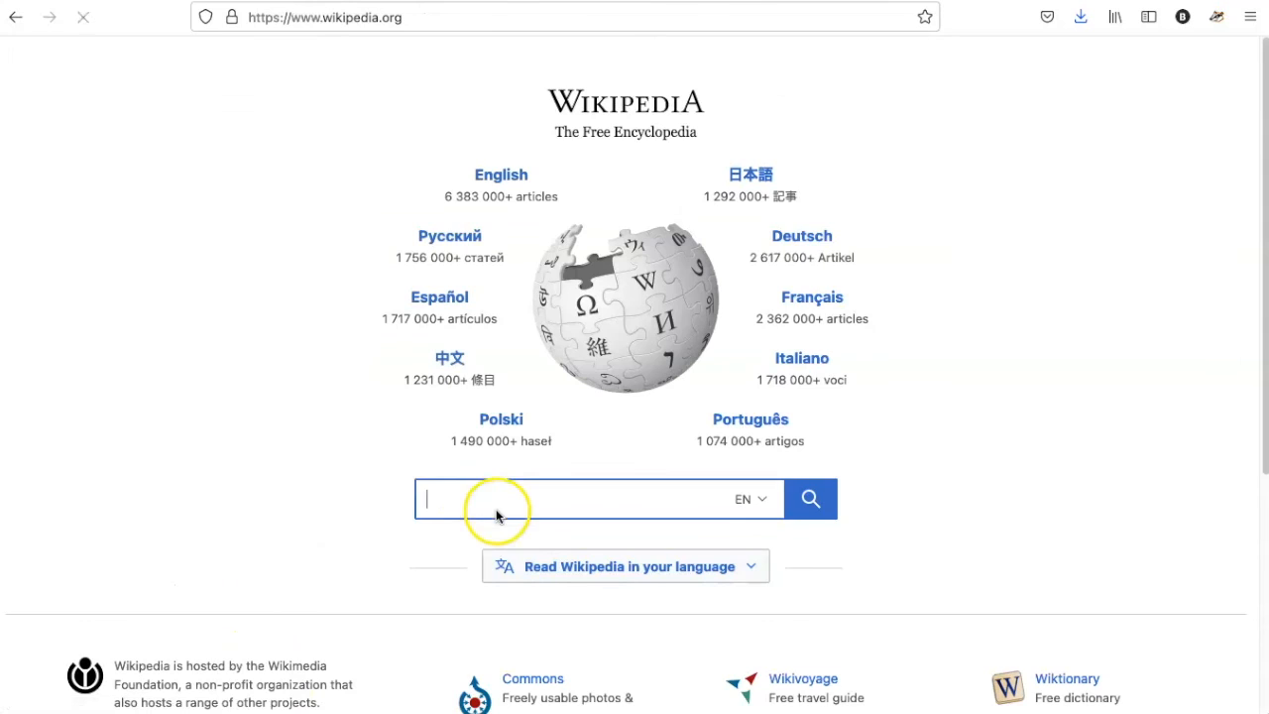
click(14, 17)
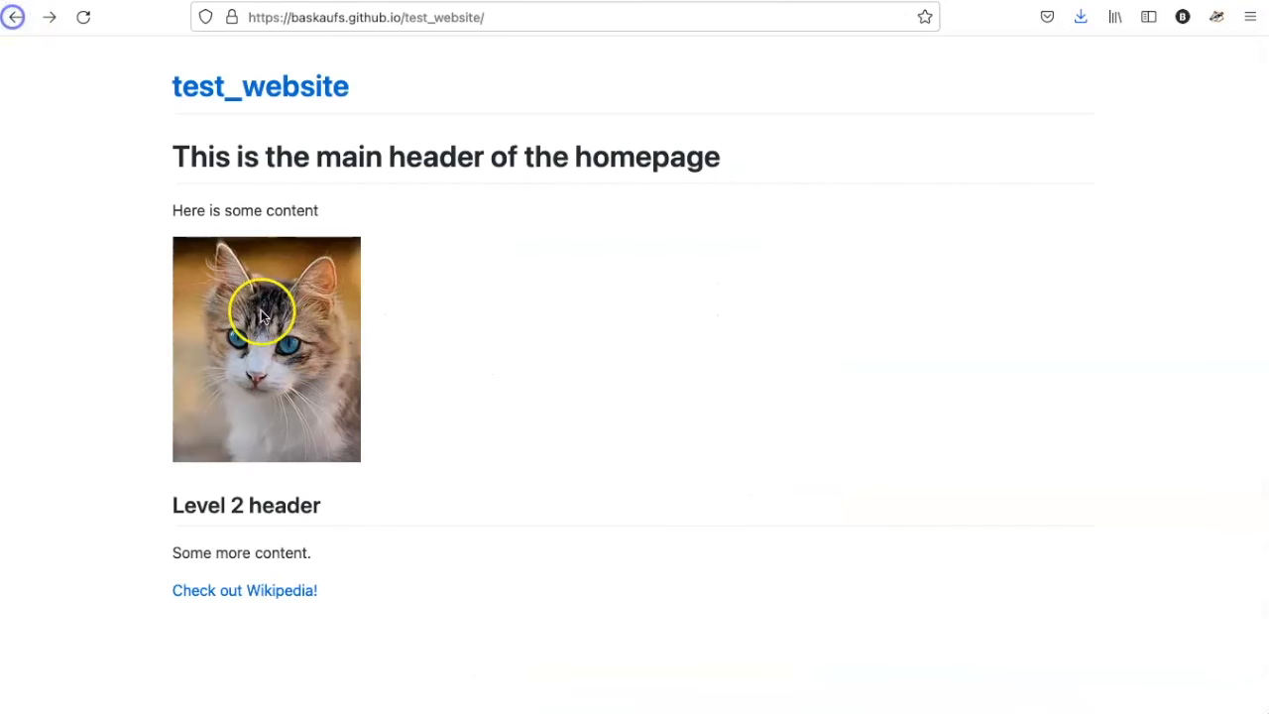
mouse_move(511, 467)
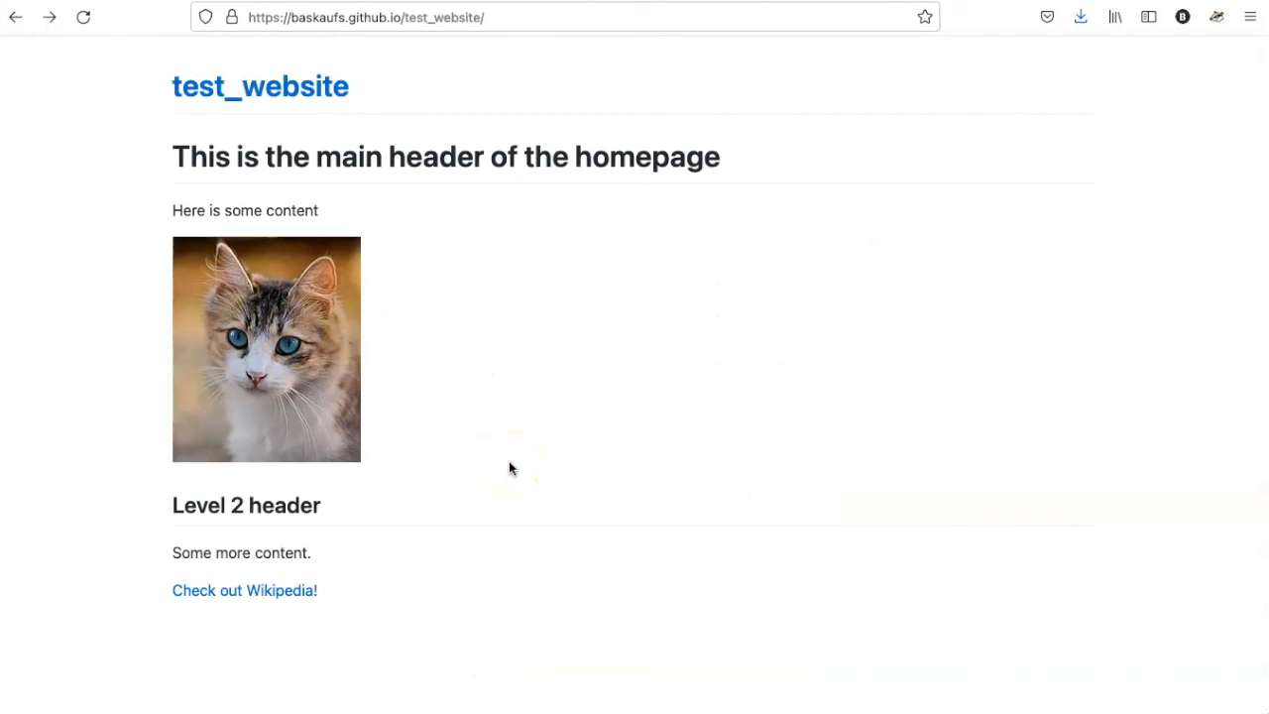